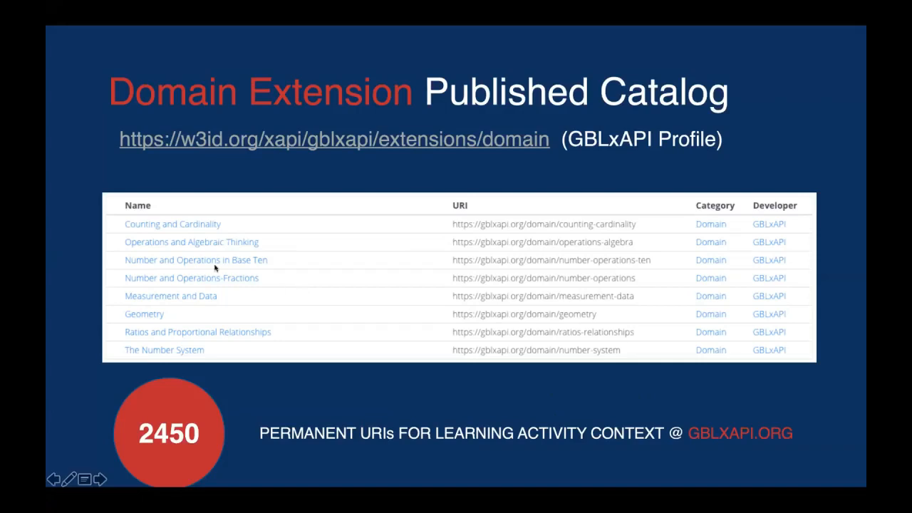
mouse_move(163, 439)
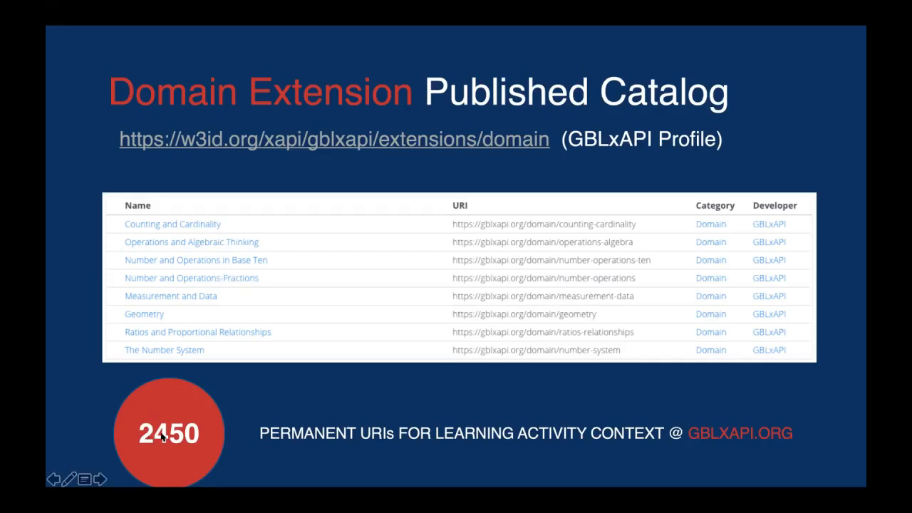
Advance the slideshow to the xAPI statement Context Example slide
click(100, 479)
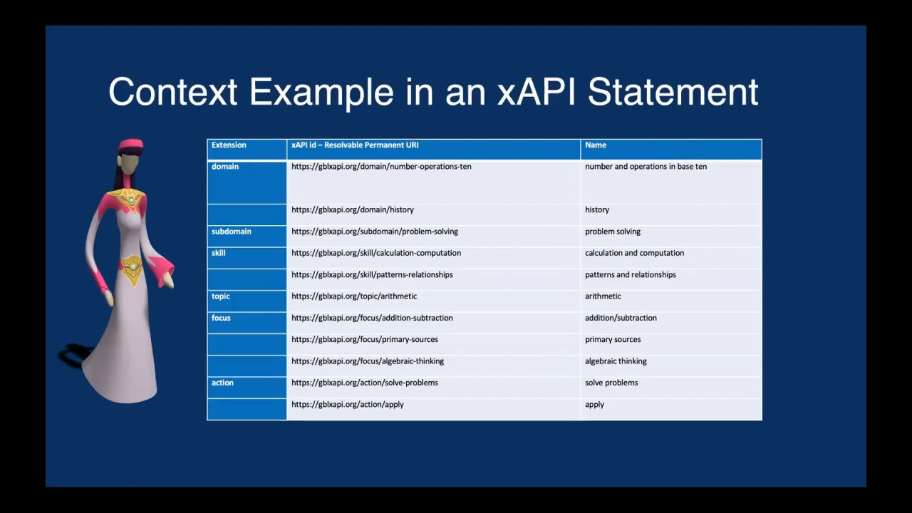
mouse_move(496, 427)
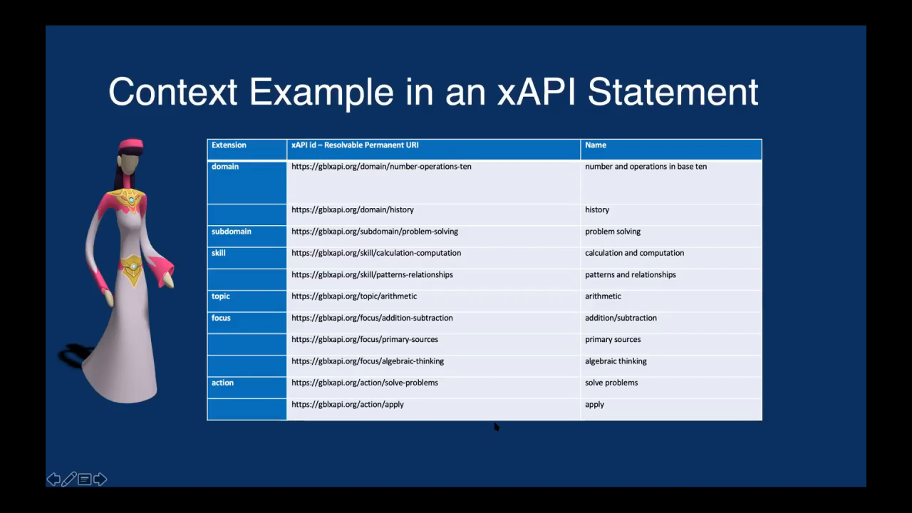
mouse_move(510, 360)
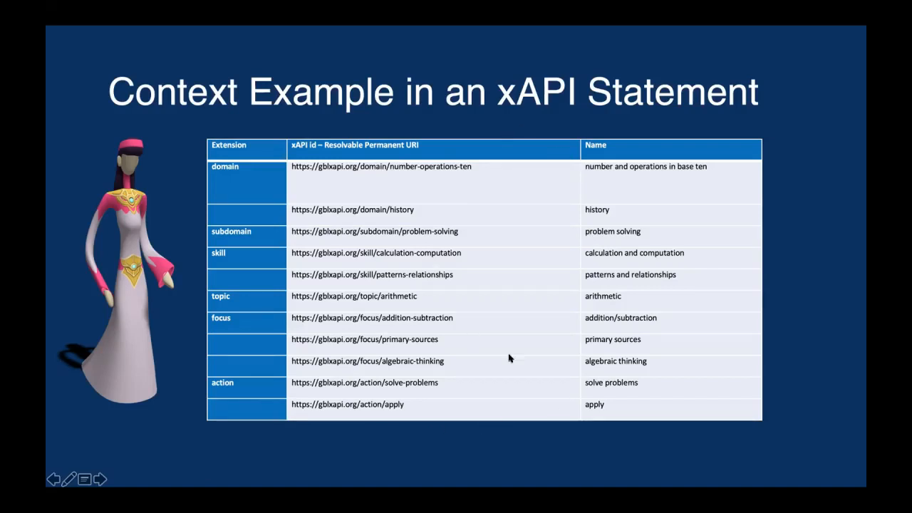
mouse_move(610, 336)
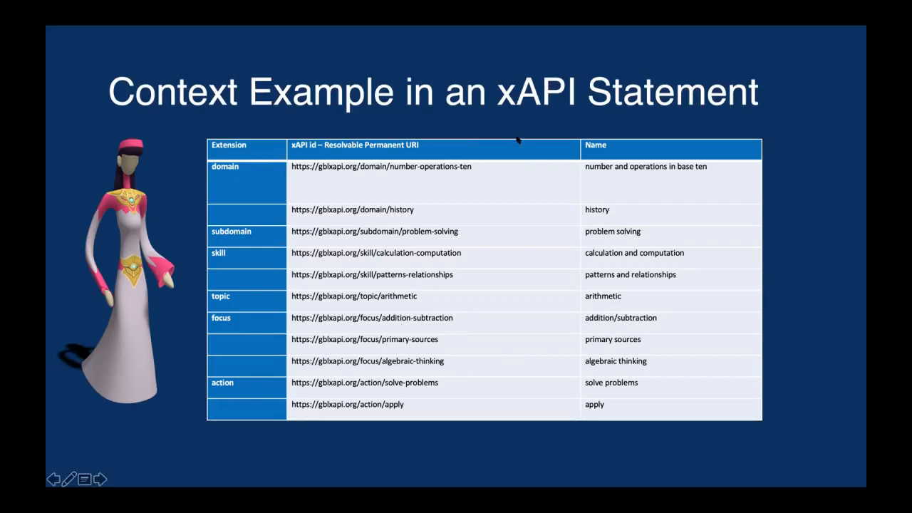
mouse_move(502, 122)
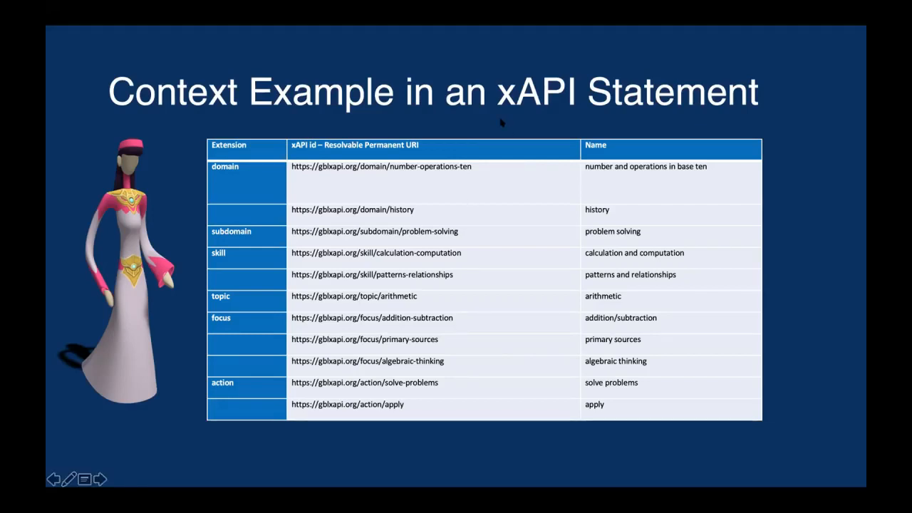
mouse_move(501, 123)
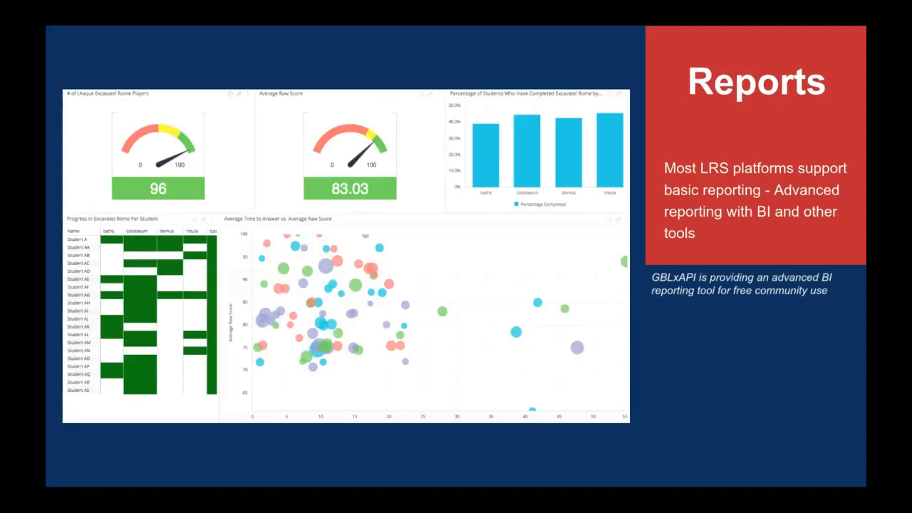
Advance the slideshow past the Reports dashboard slide
click(100, 479)
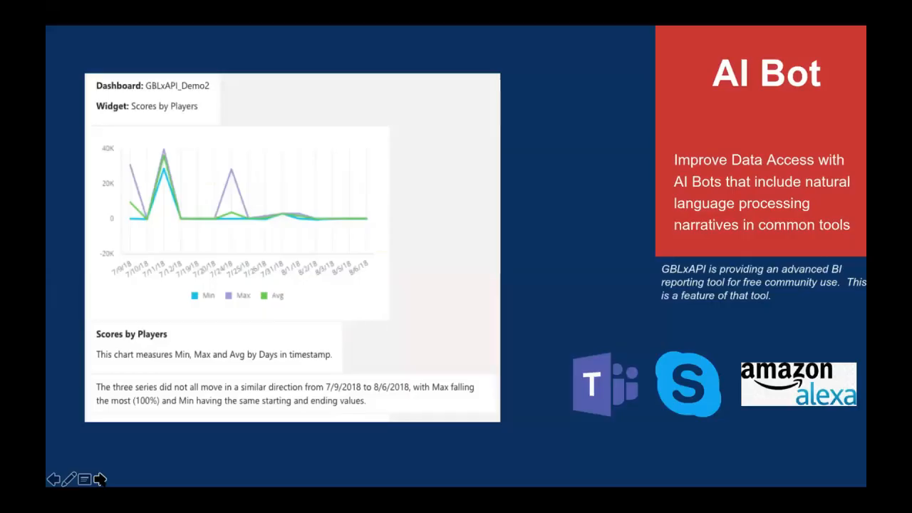
mouse_move(526, 262)
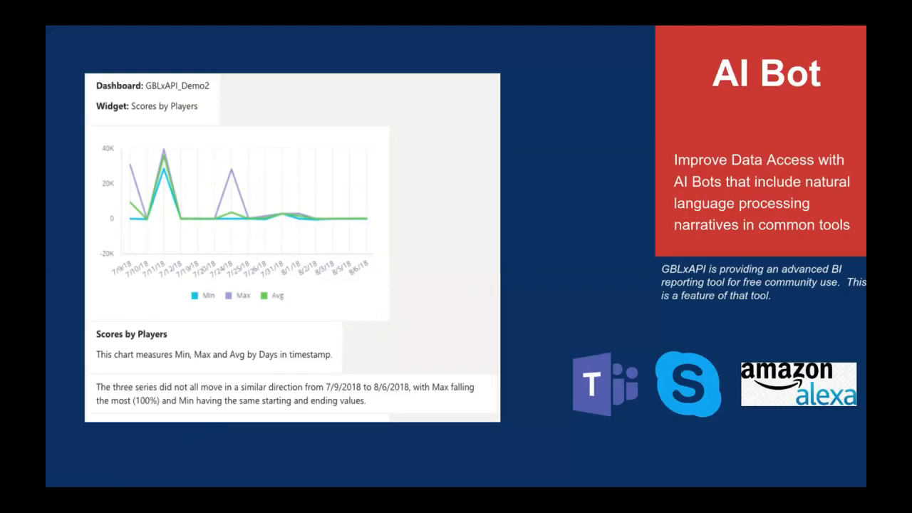
mouse_move(715, 480)
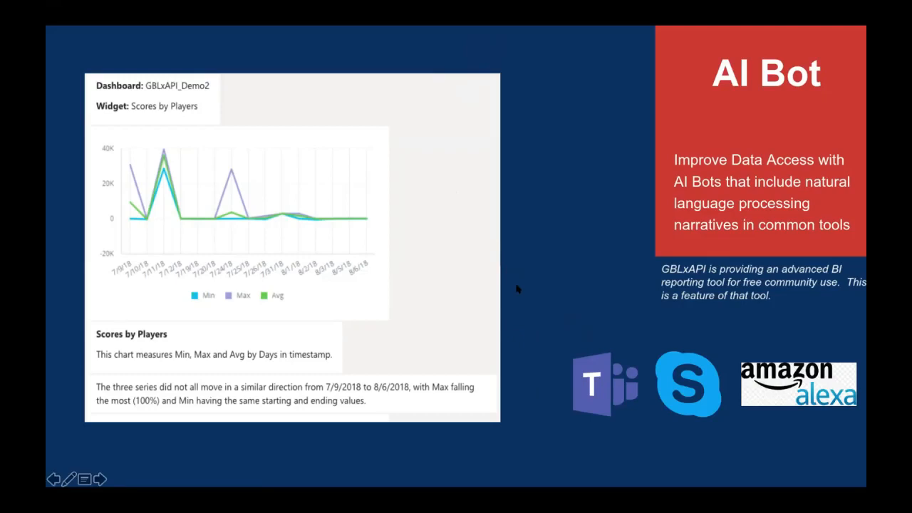
mouse_move(526, 111)
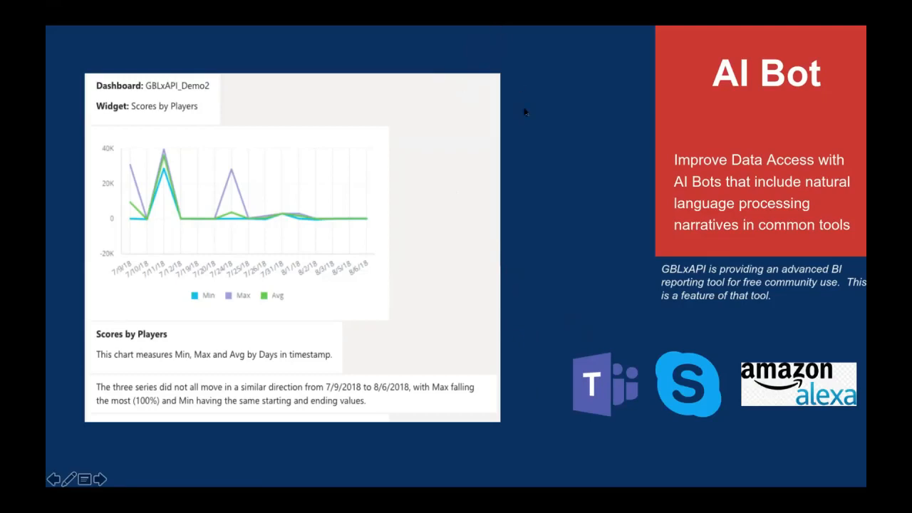
mouse_move(570, 294)
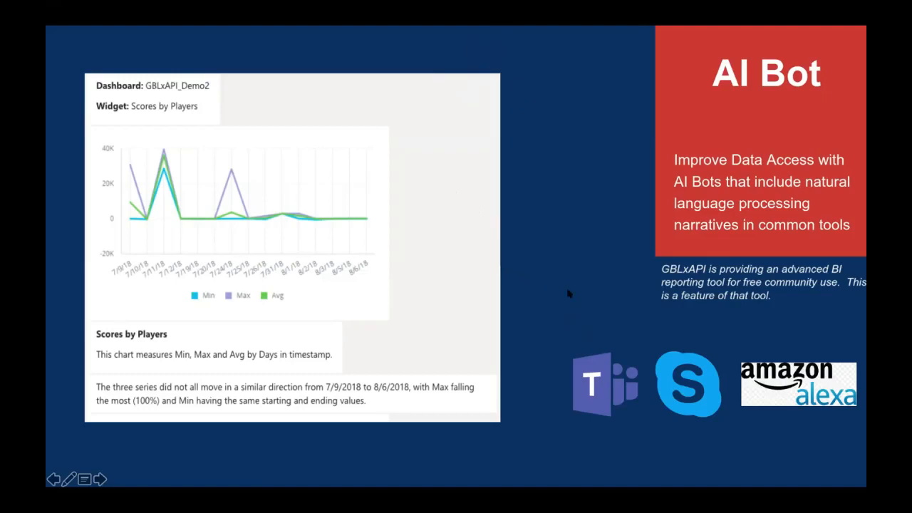
click(99, 479)
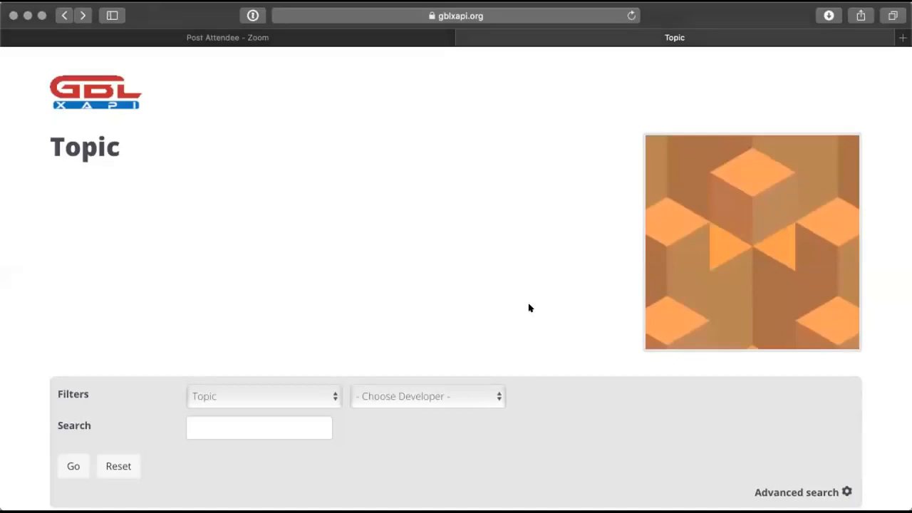
Scroll the Topic page through its topic list from Counting through Probability
scroll(down, 3)
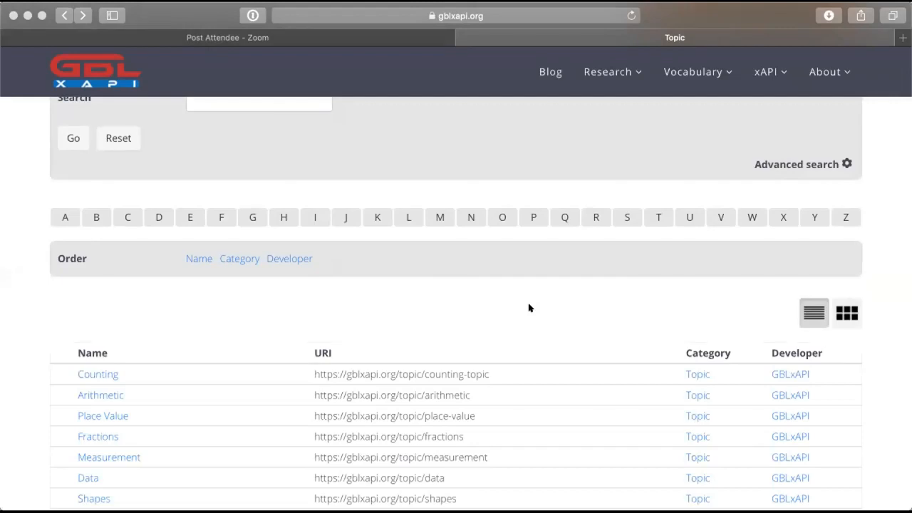
mouse_move(618, 285)
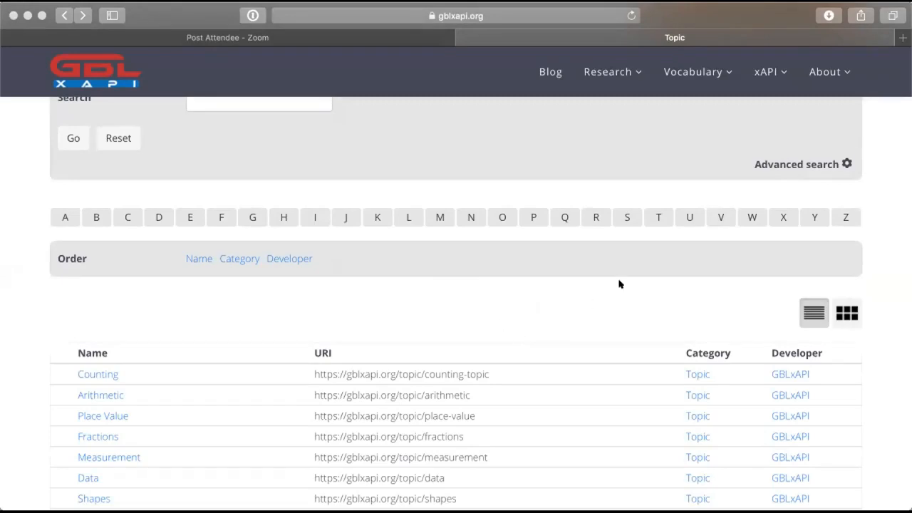
scroll(down, 3)
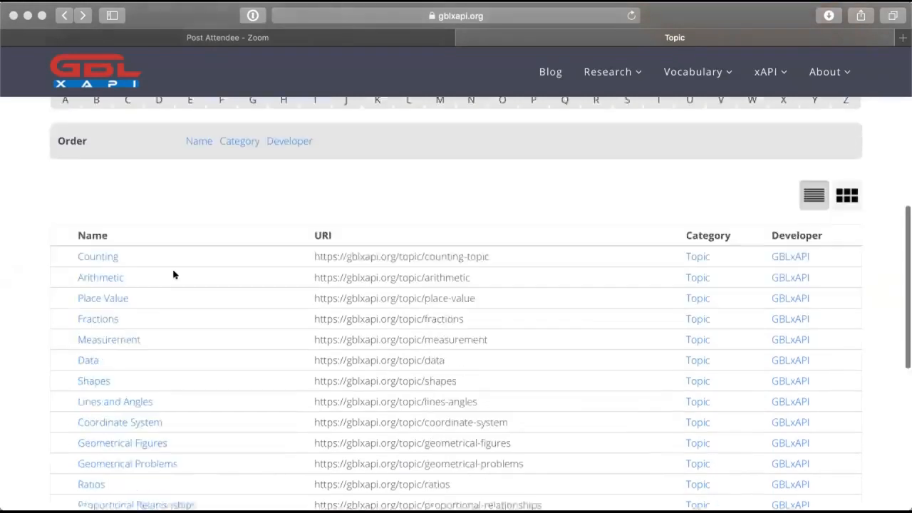
scroll(up, 3)
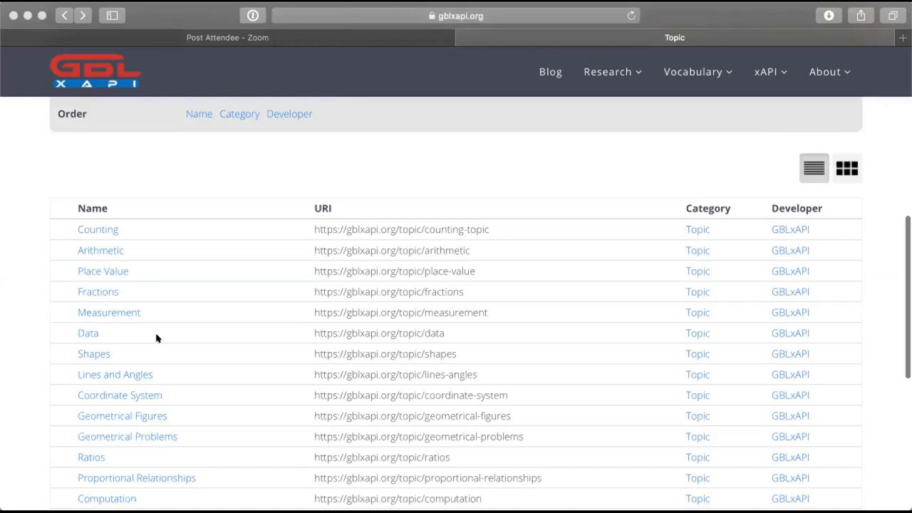
scroll(down, 3)
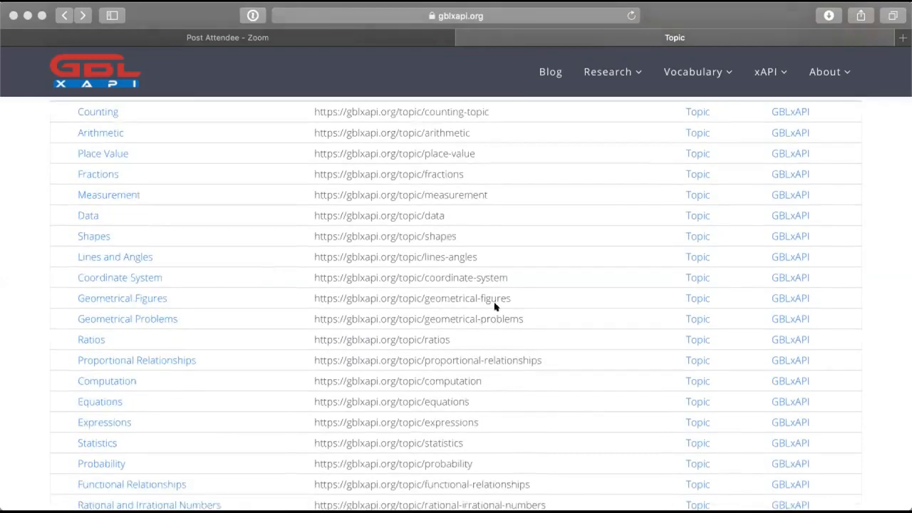
From the catalog's Focus listing, view the Multiplication/Division focus entry and return to the list
click(693, 71)
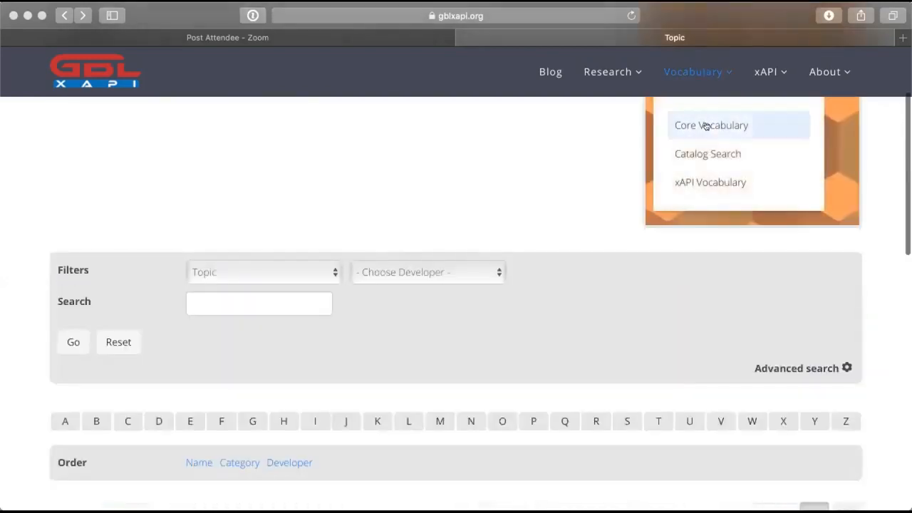
click(707, 154)
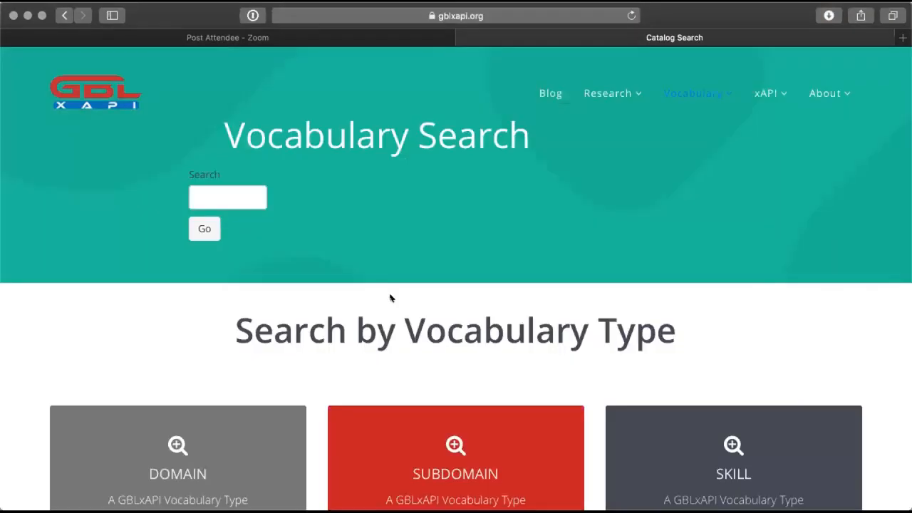
scroll(down, 3)
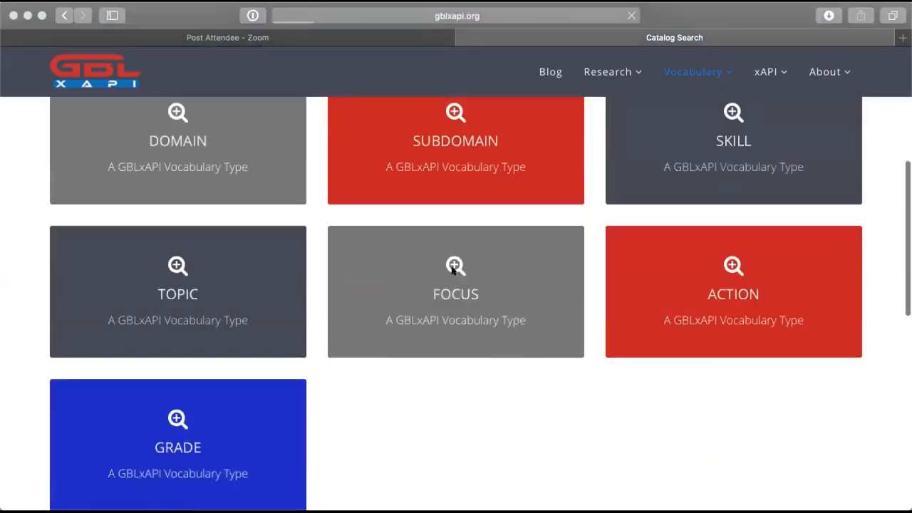
click(456, 291)
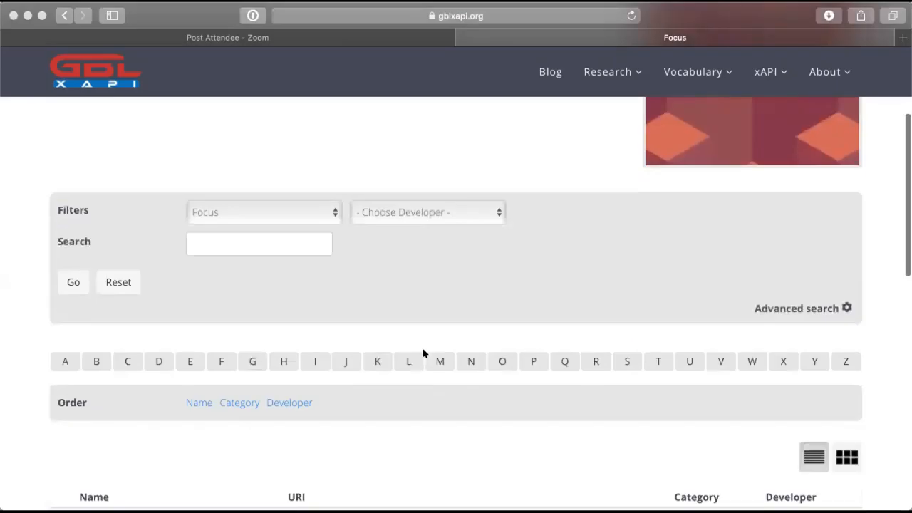
scroll(down, 3)
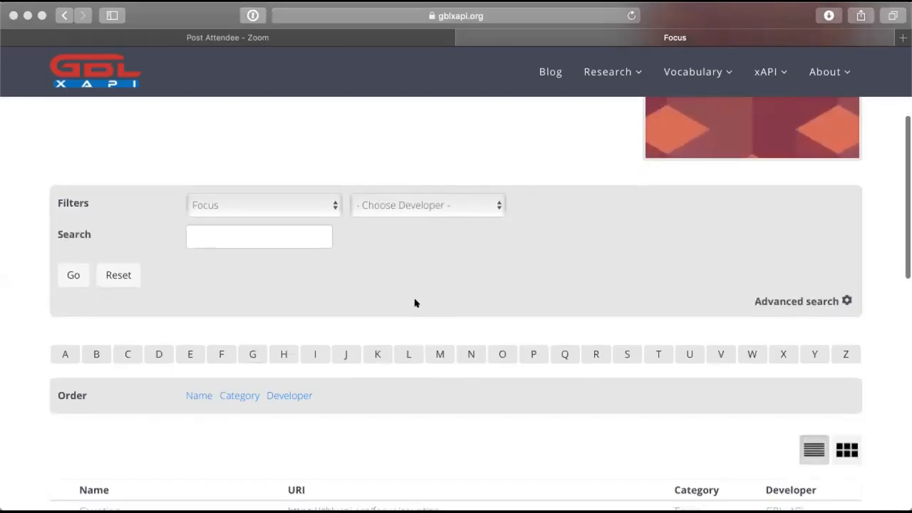
scroll(down, 3)
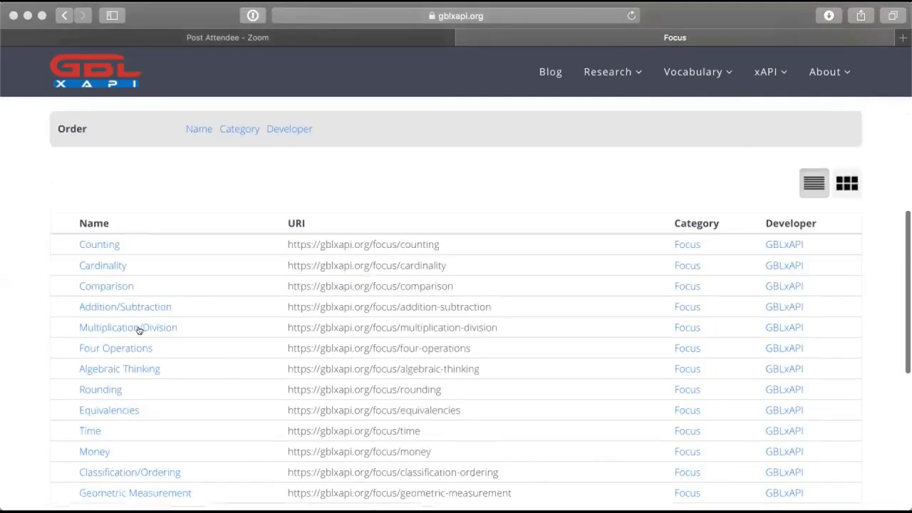
click(128, 327)
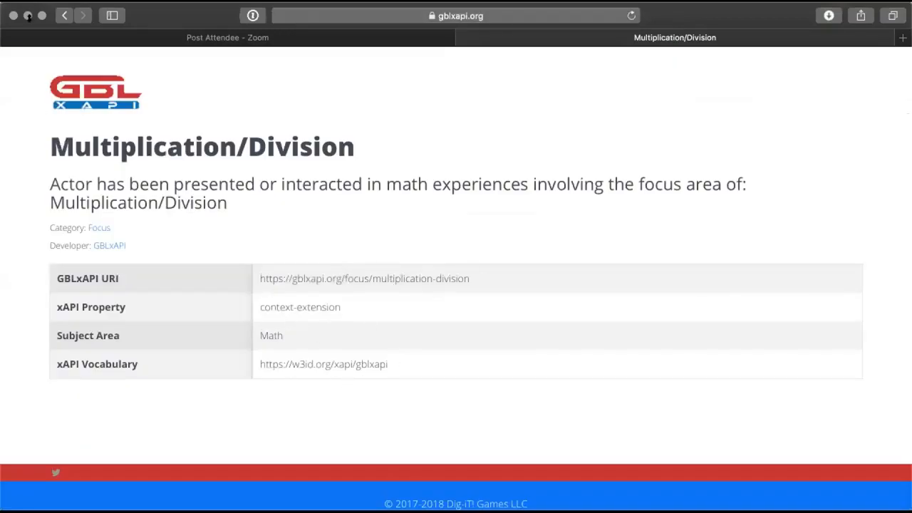
click(62, 16)
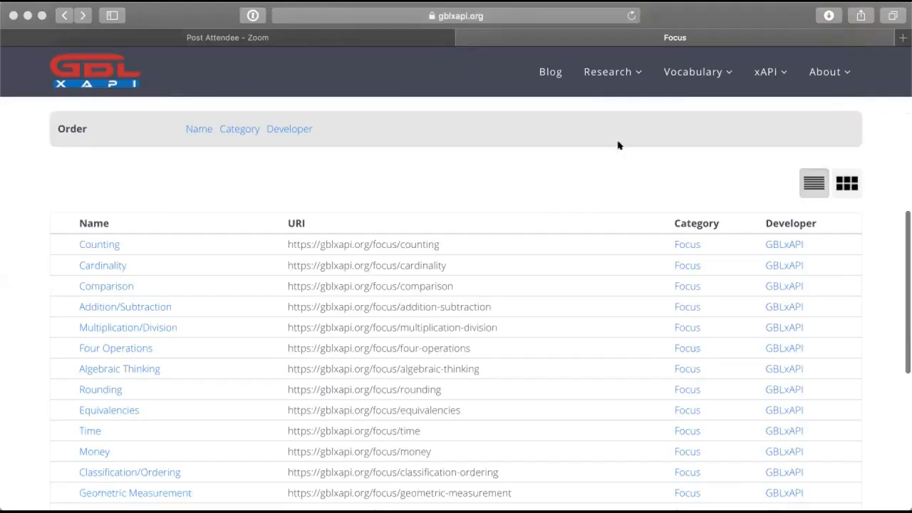
scroll(up, 3)
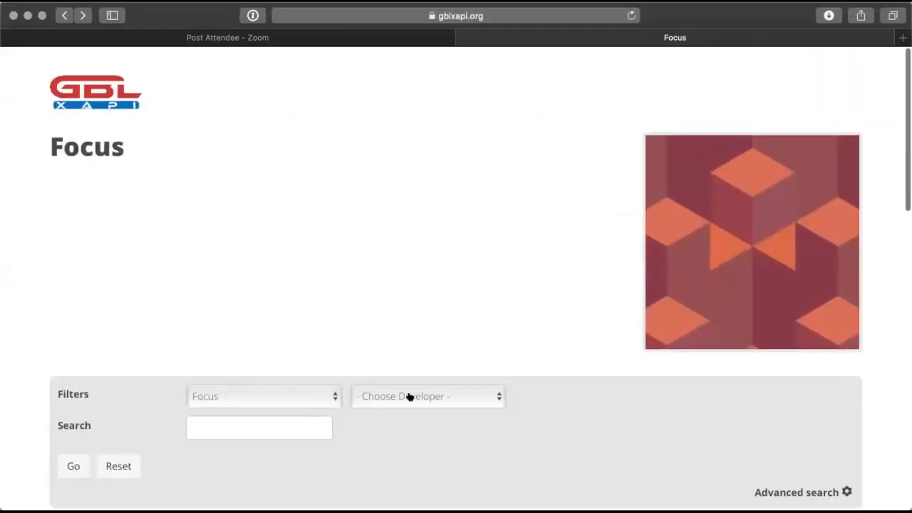
Filter the catalog to the Games category, listing 3 Digits, Excavate Rome and Excavate Mesopotamia
click(427, 396)
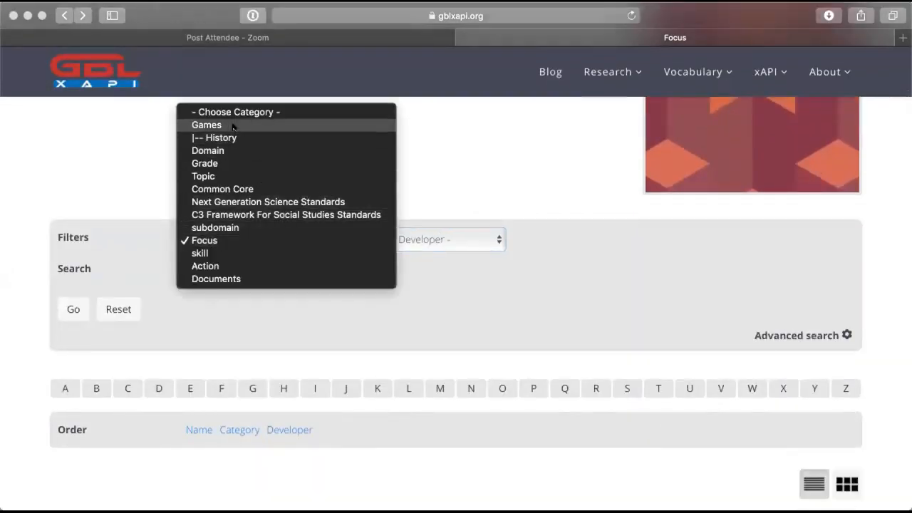
click(206, 125)
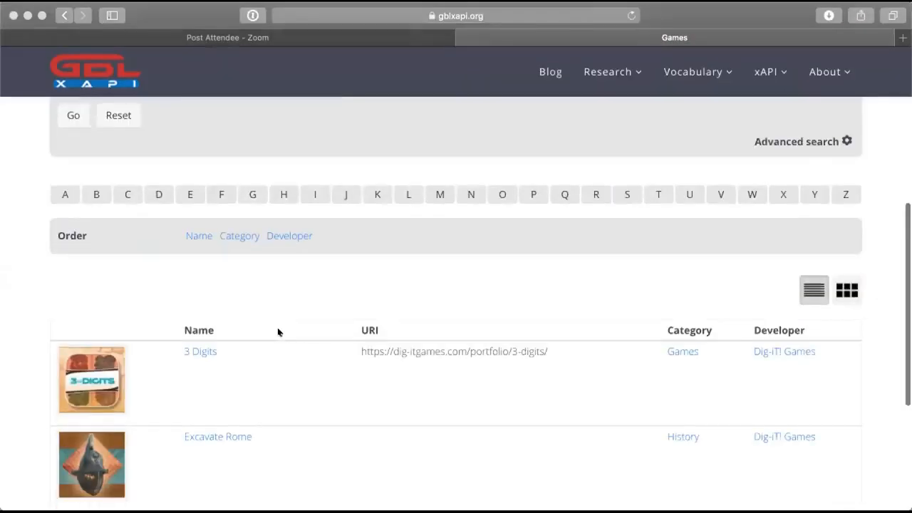
scroll(down, 3)
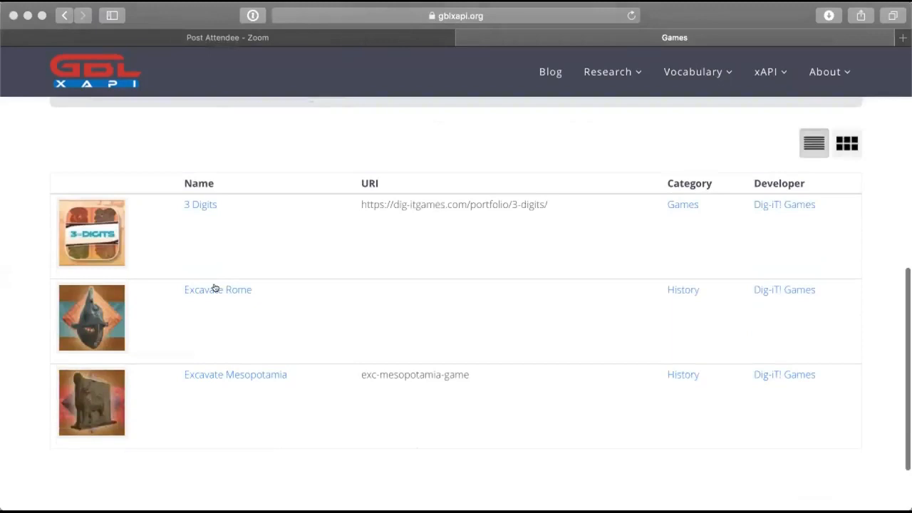
View the Excavate Rome game entry, then move on to the Excavate Mesopotamia entry
click(218, 290)
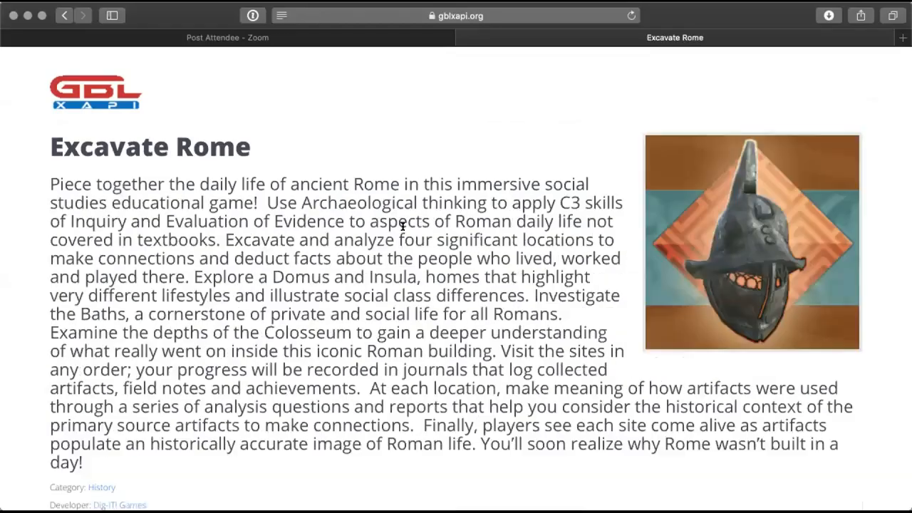
scroll(down, 3)
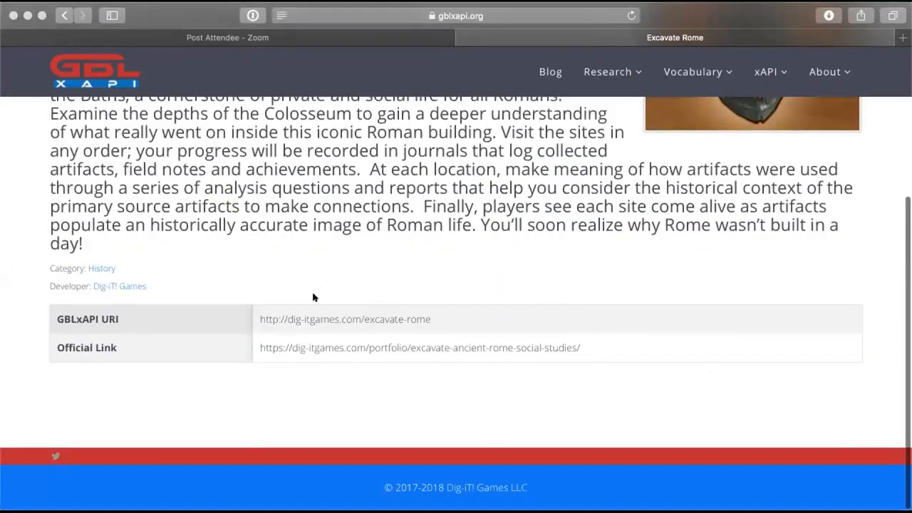
scroll(up, 3)
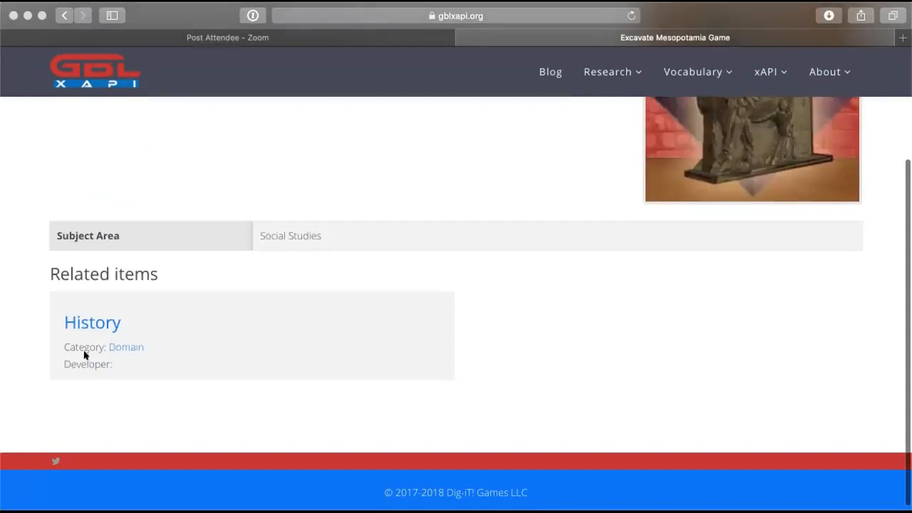
mouse_move(94, 346)
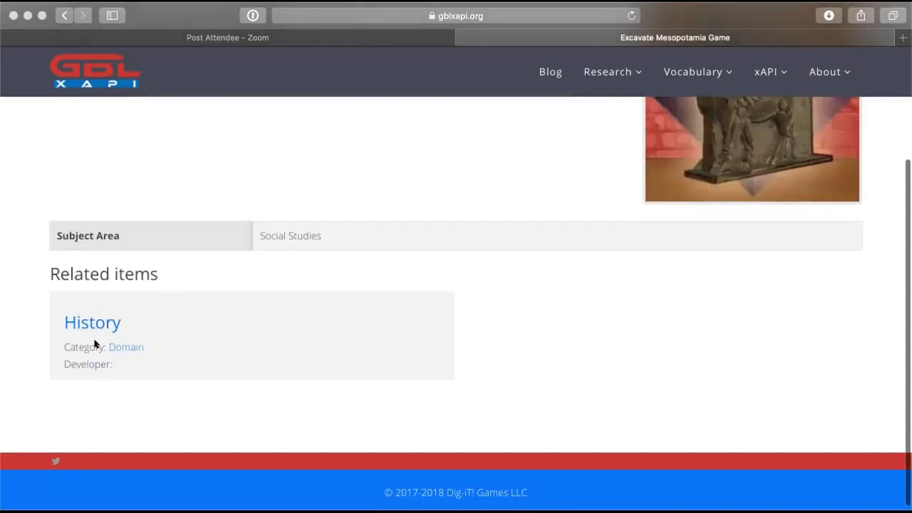
mouse_move(571, 238)
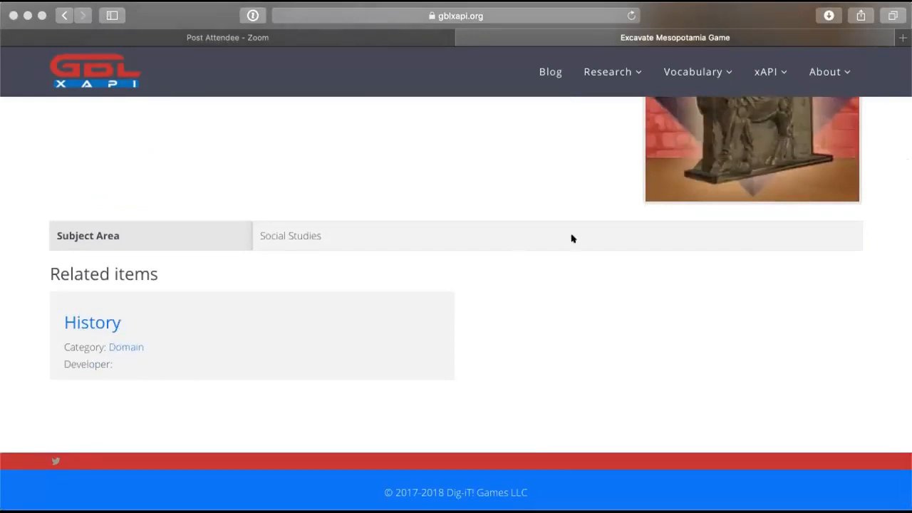
mouse_move(163, 319)
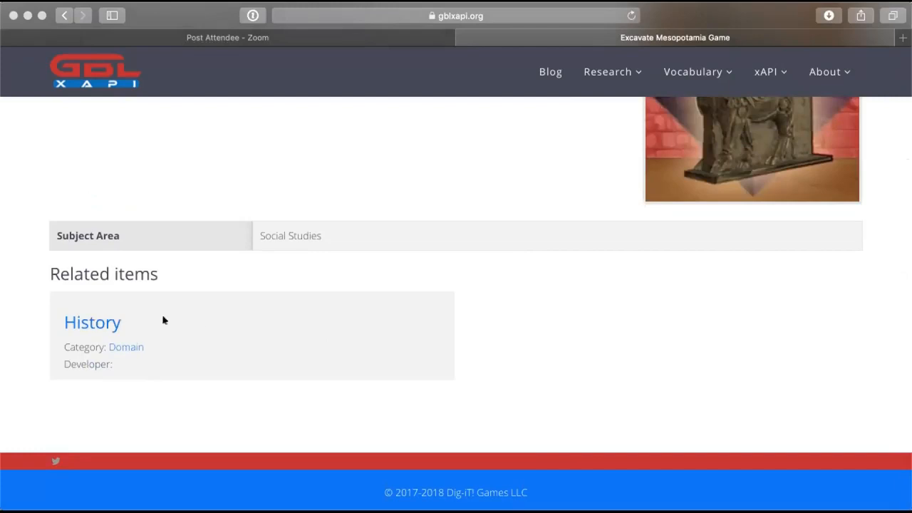
mouse_move(556, 318)
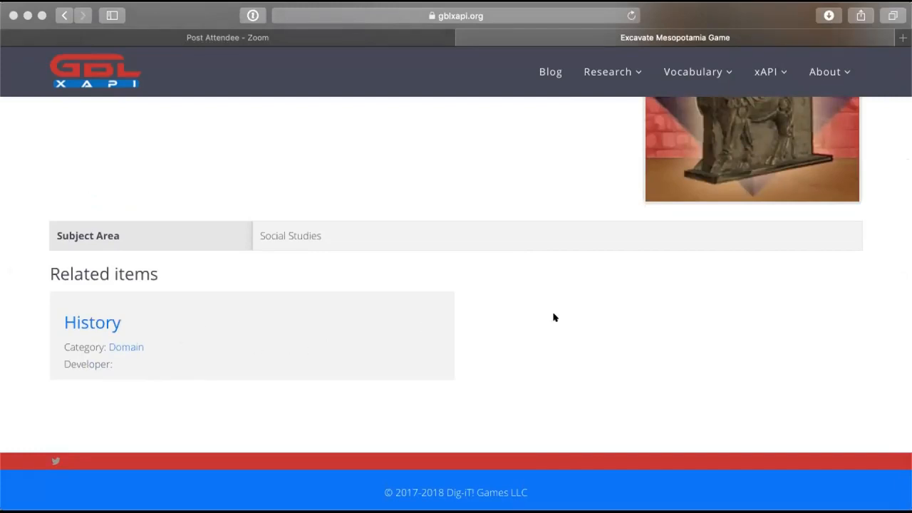
scroll(up, 3)
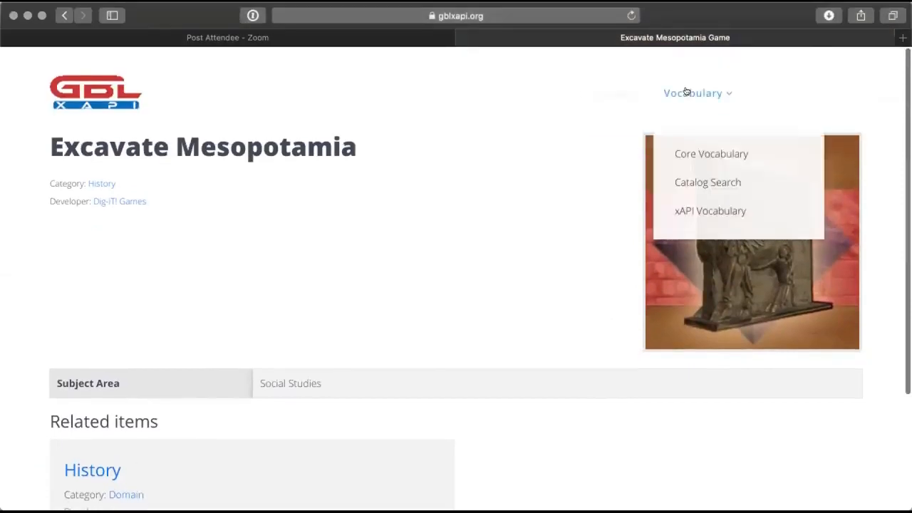
mouse_move(696, 105)
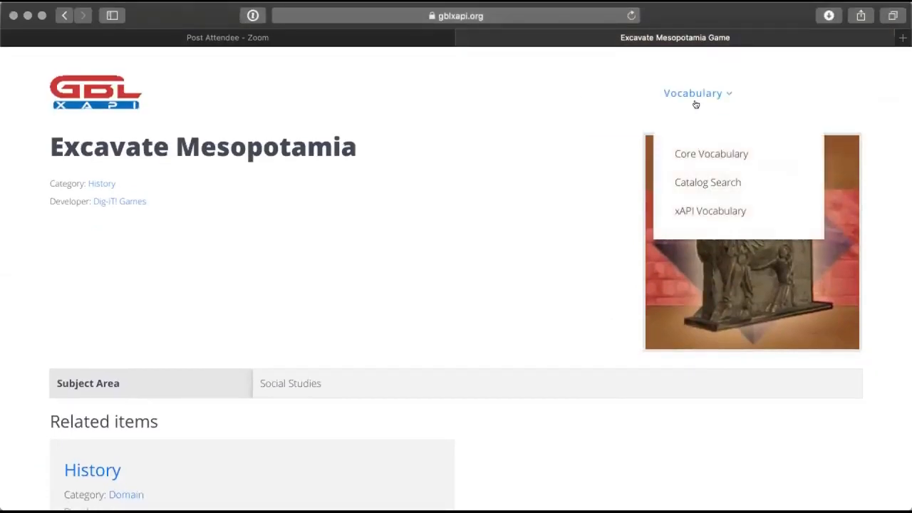
Bring up the Vocabulary Catalog Search page and browse it
click(708, 183)
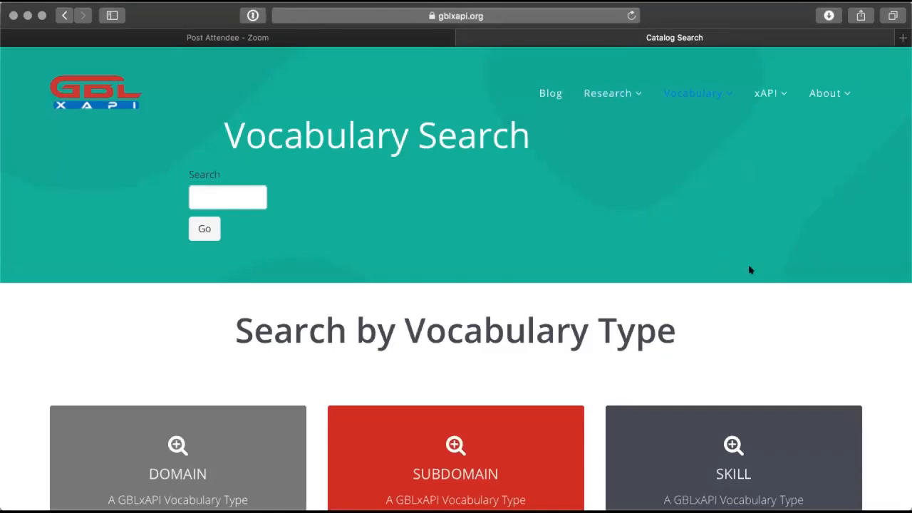
mouse_move(756, 282)
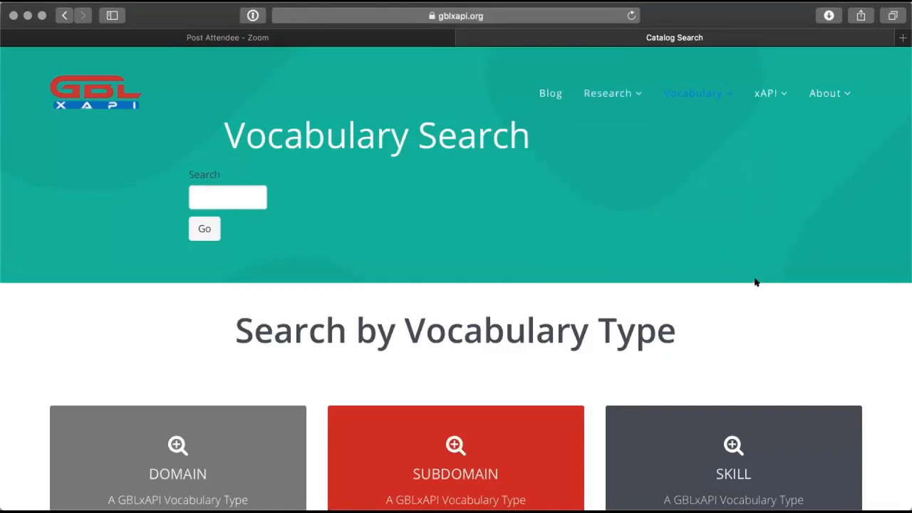
scroll(down, 3)
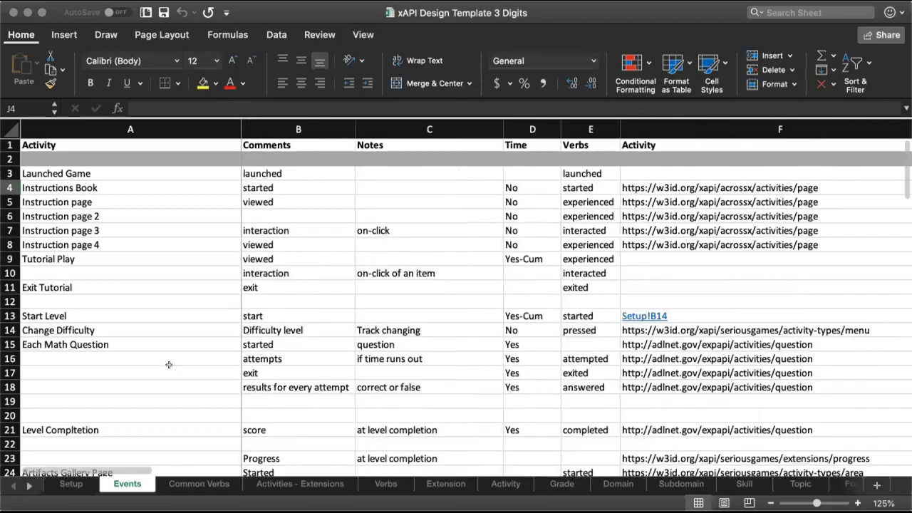
Show the Setup sheet and scroll down through game levels, difficulty settings and progress levels to Level 10
click(71, 484)
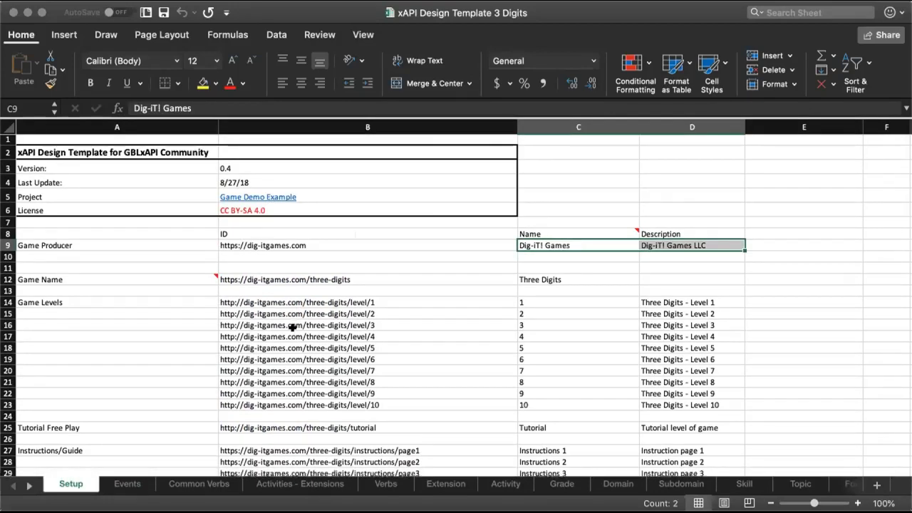
scroll(down, 3)
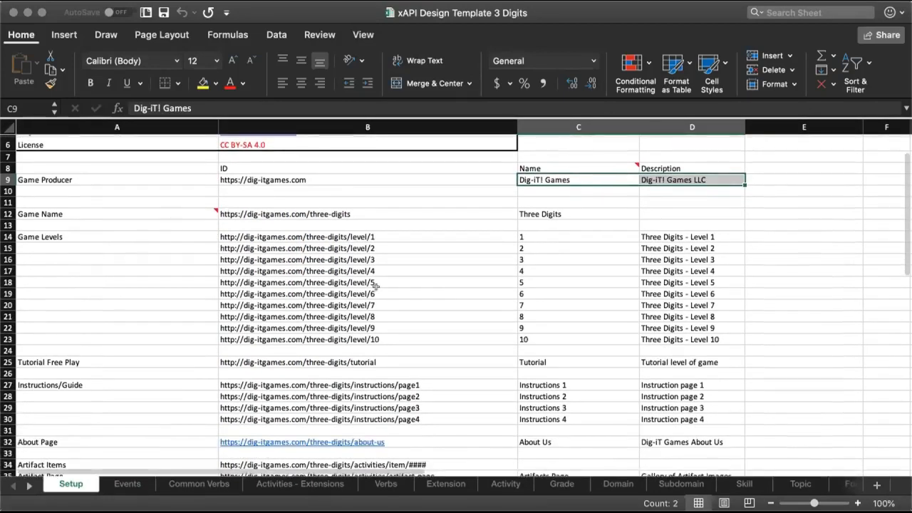
scroll(down, 3)
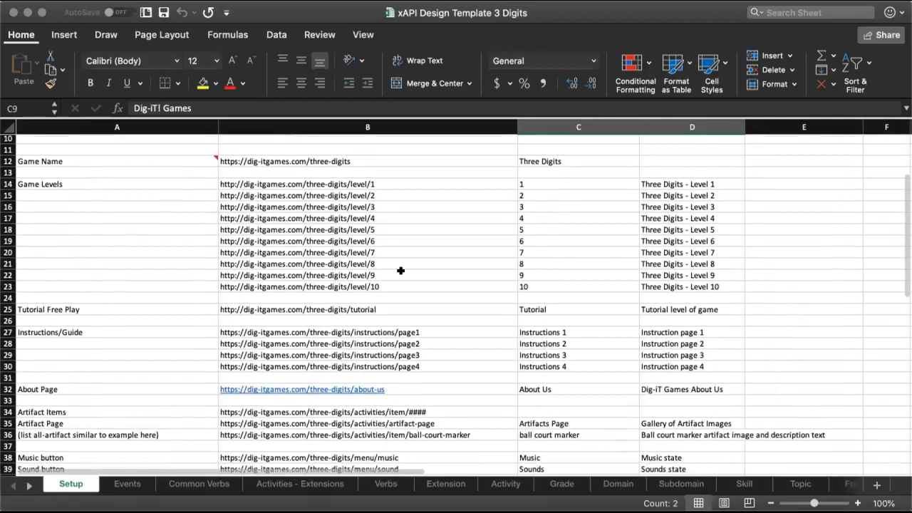
scroll(down, 3)
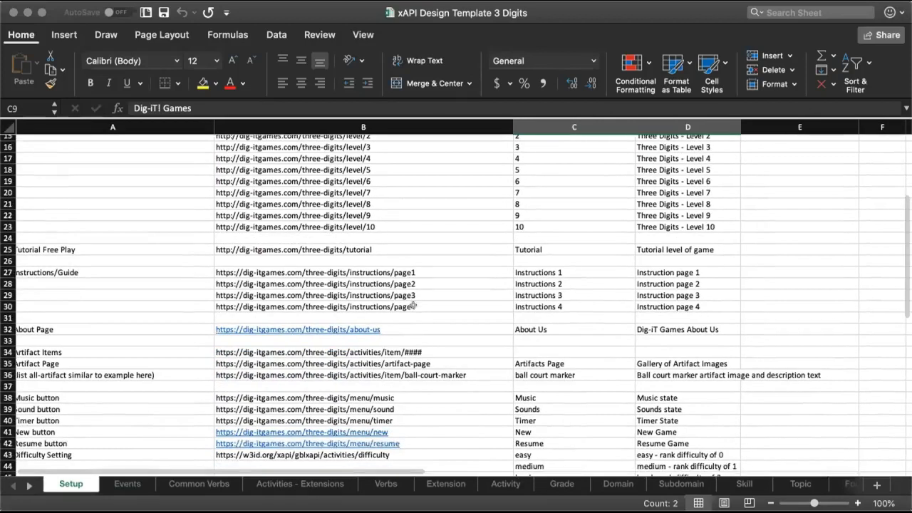
scroll(down, 3)
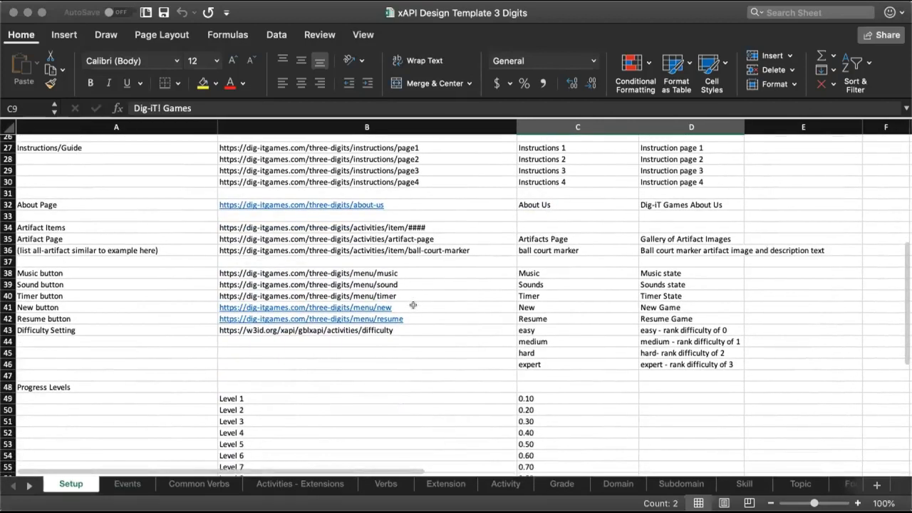
scroll(down, 3)
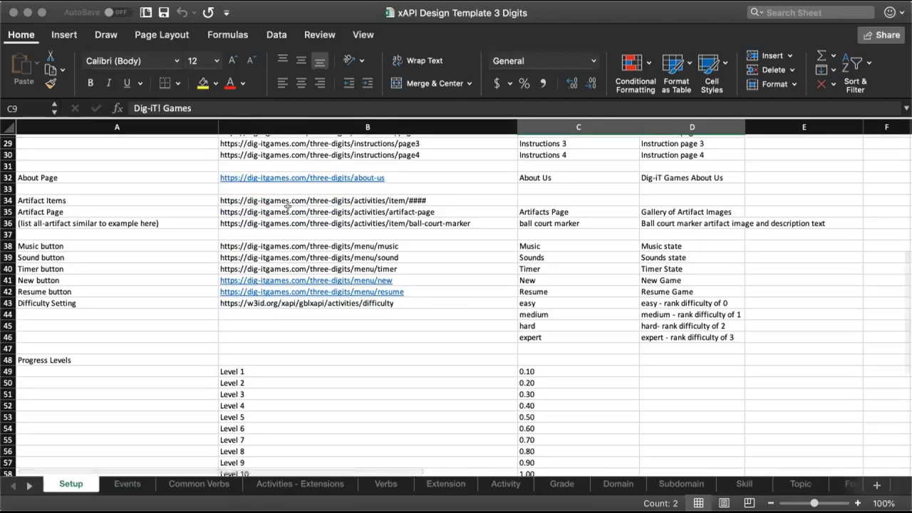
scroll(down, 3)
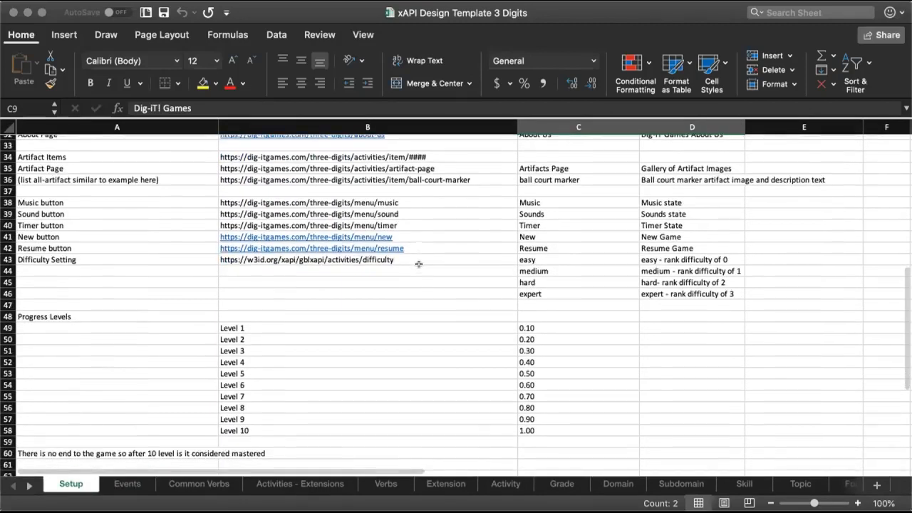
mouse_move(180, 413)
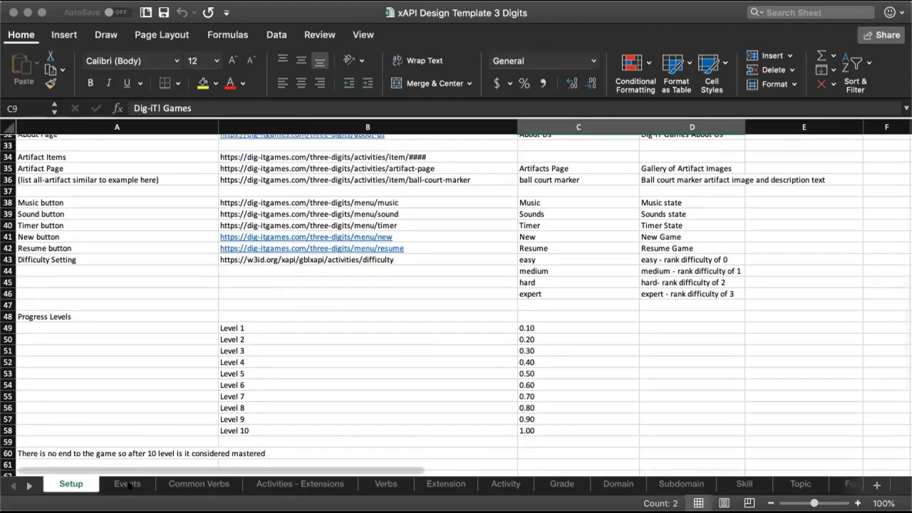
On the Events sheet, browse the Verbs dropdown with the launched and interacted verbs
click(127, 485)
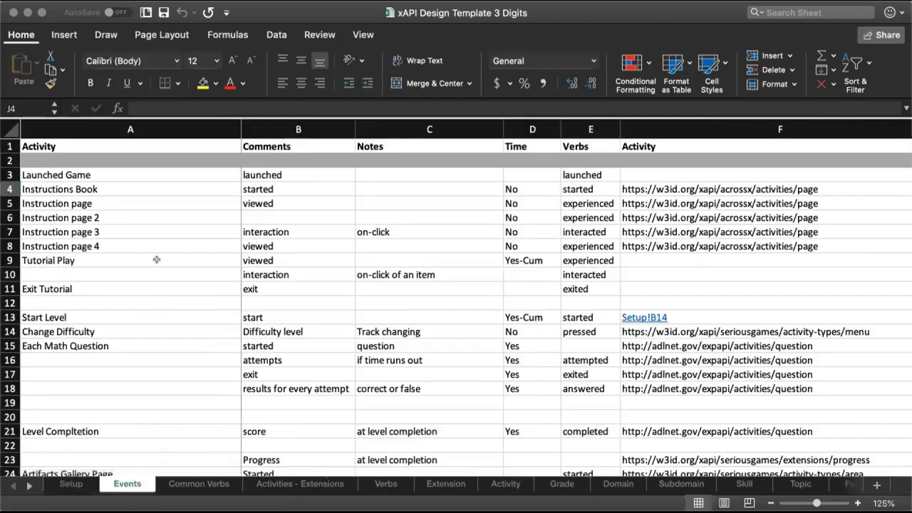
mouse_move(214, 174)
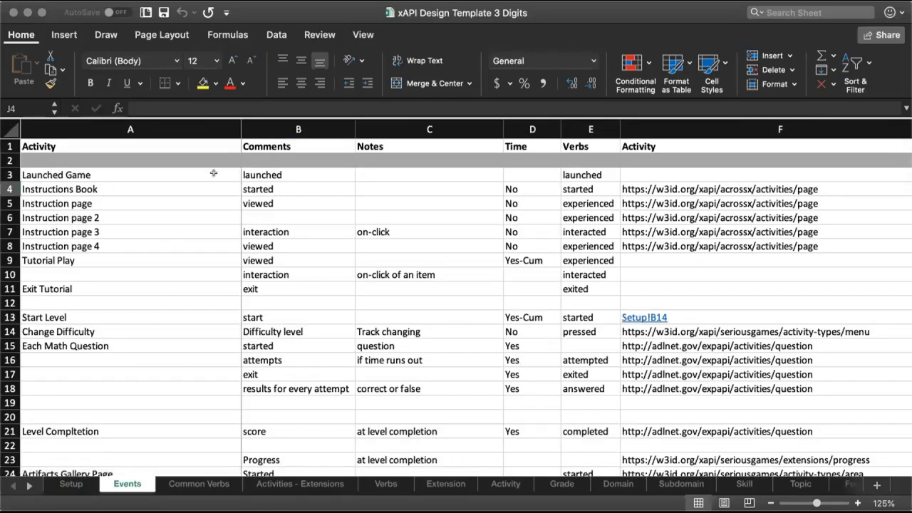
mouse_move(479, 162)
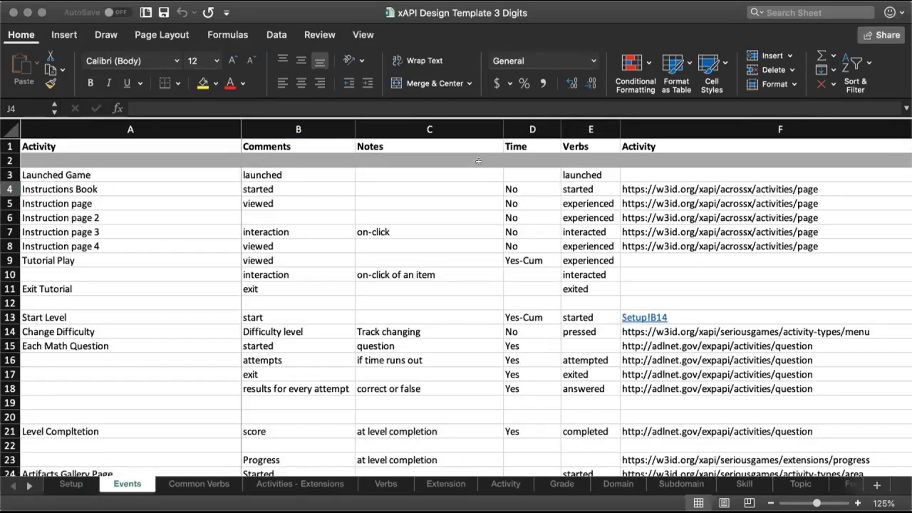
click(590, 174)
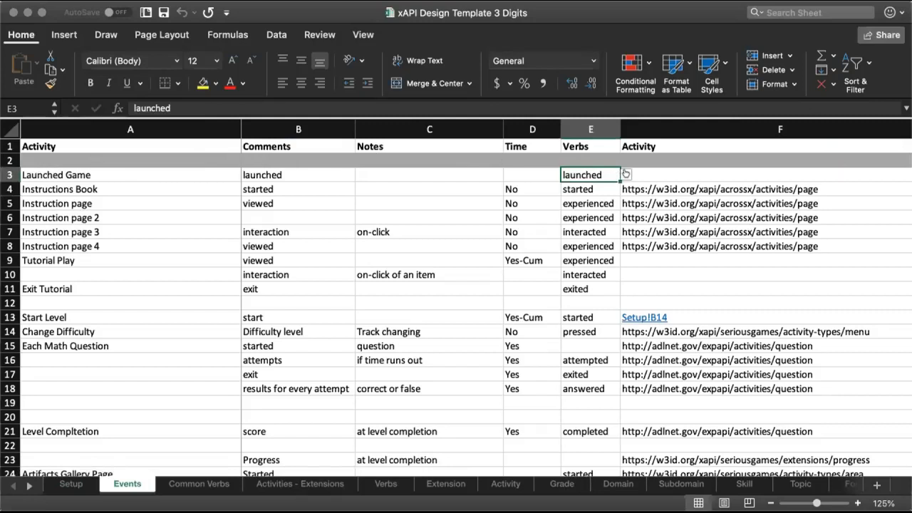
click(624, 174)
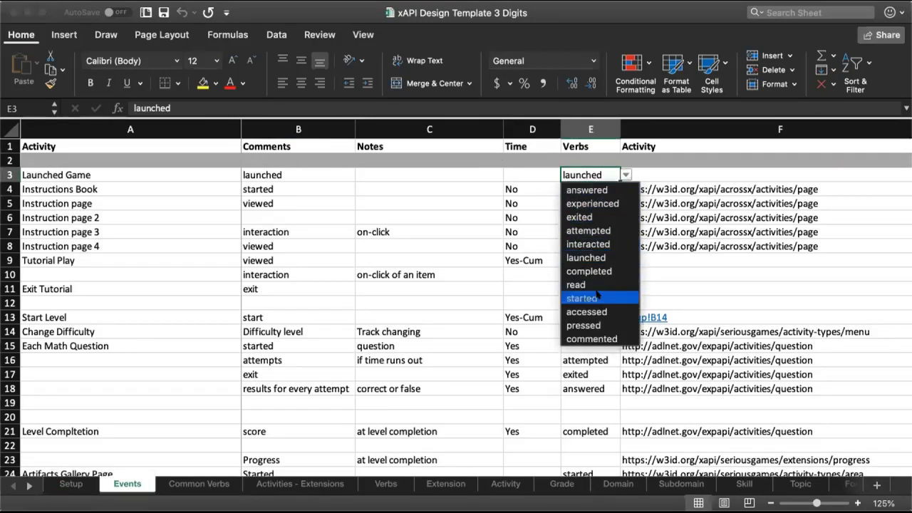
mouse_move(587, 231)
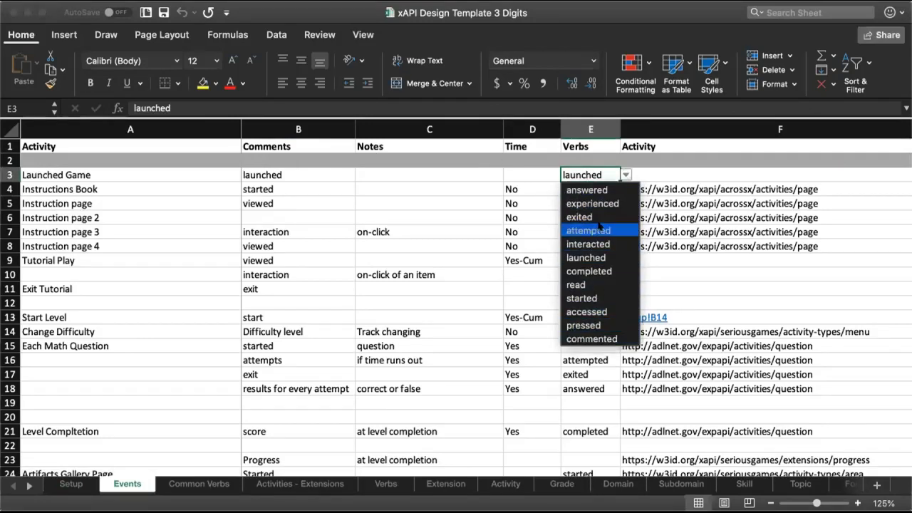
mouse_move(587, 189)
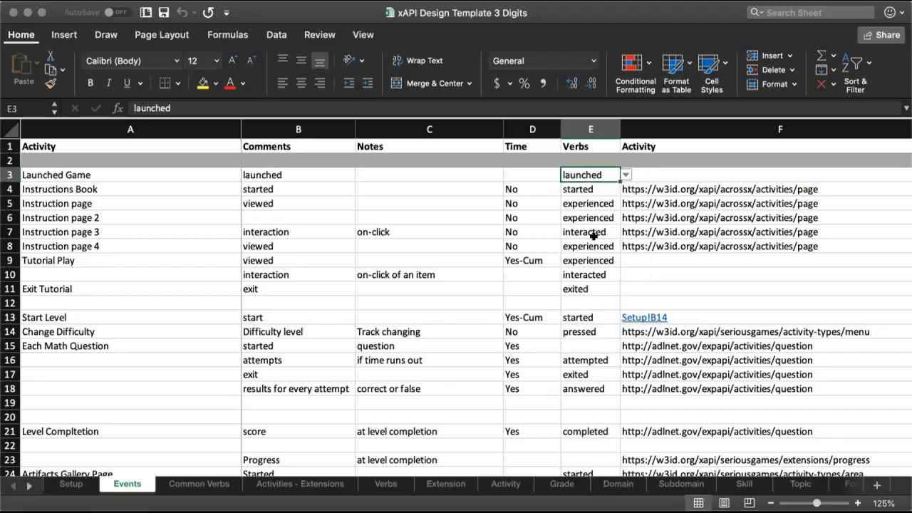
click(625, 231)
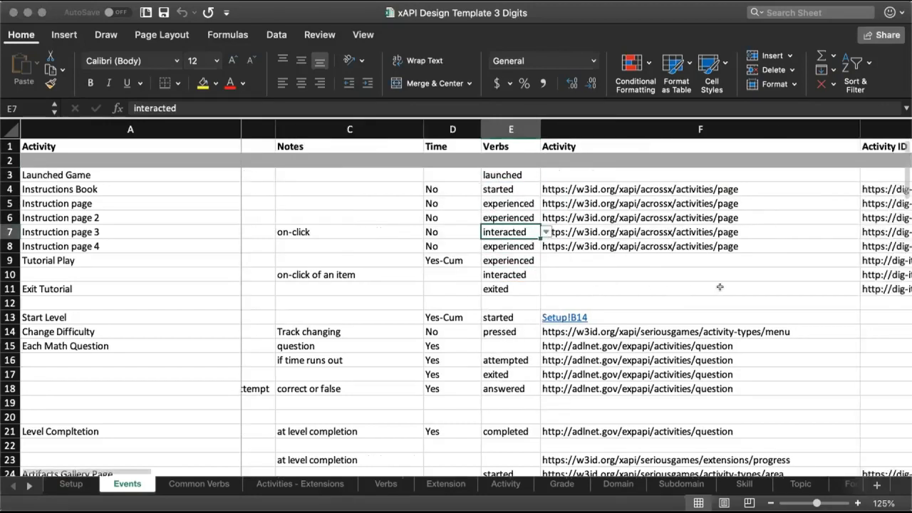
Scroll the Events sheet right to the Activity ID and category columns and back
scroll(right, 3)
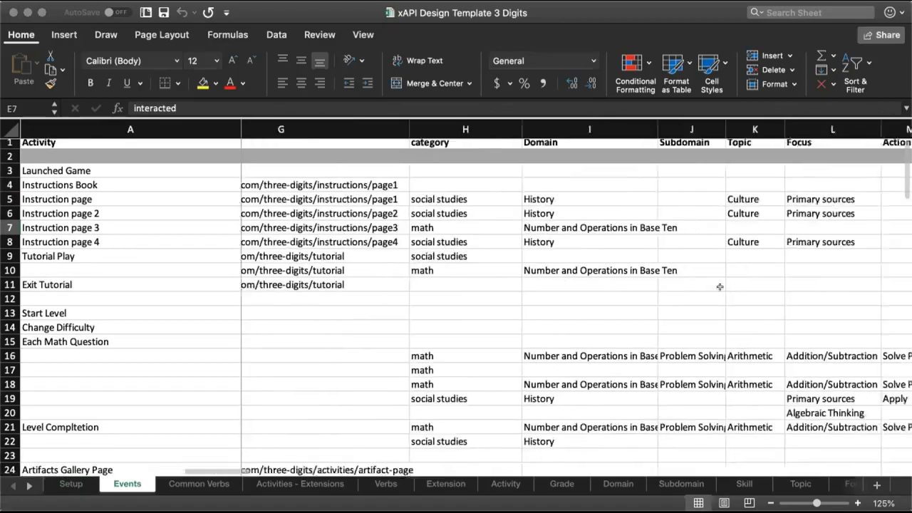
scroll(right, 3)
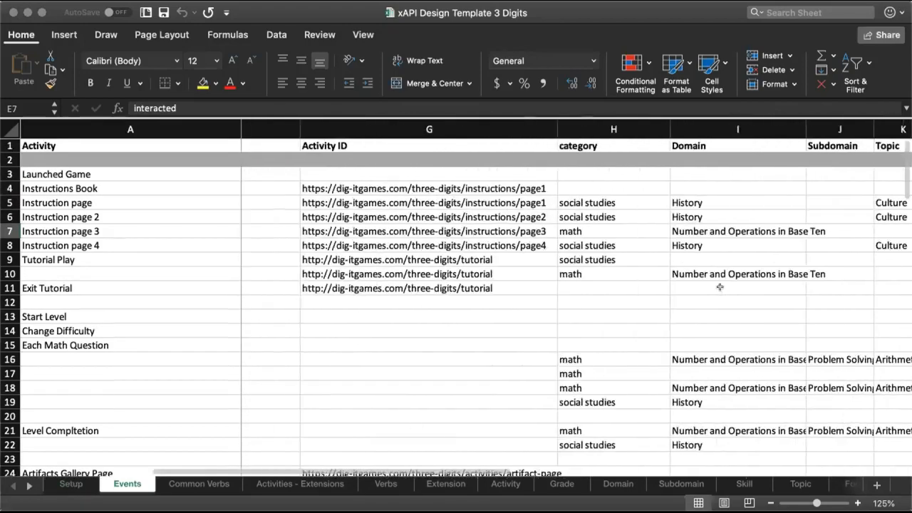
scroll(left, 3)
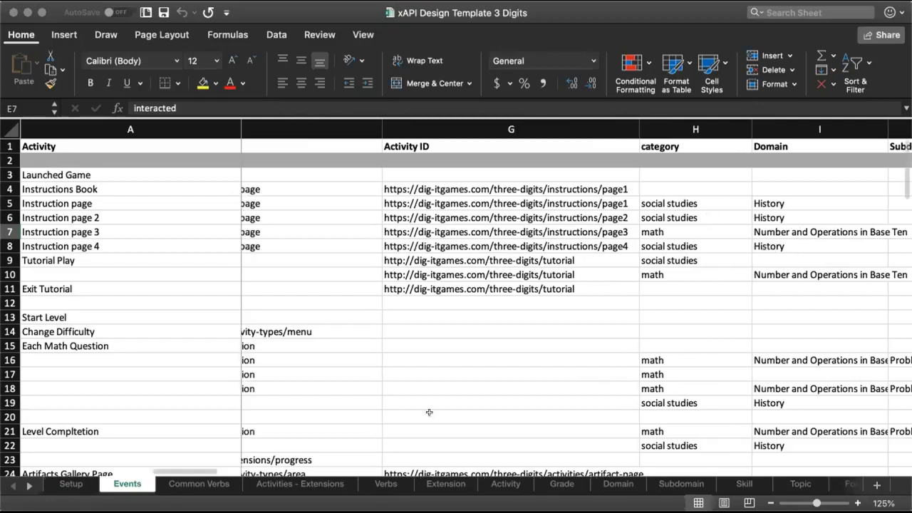
Show the Verbs, Extension and Activity sheets, selecting the menu activity type URI
click(385, 485)
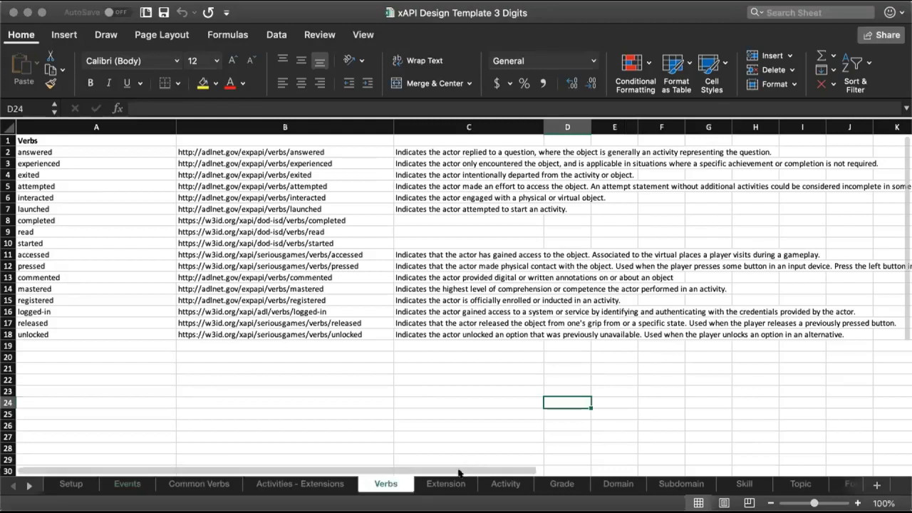
click(445, 485)
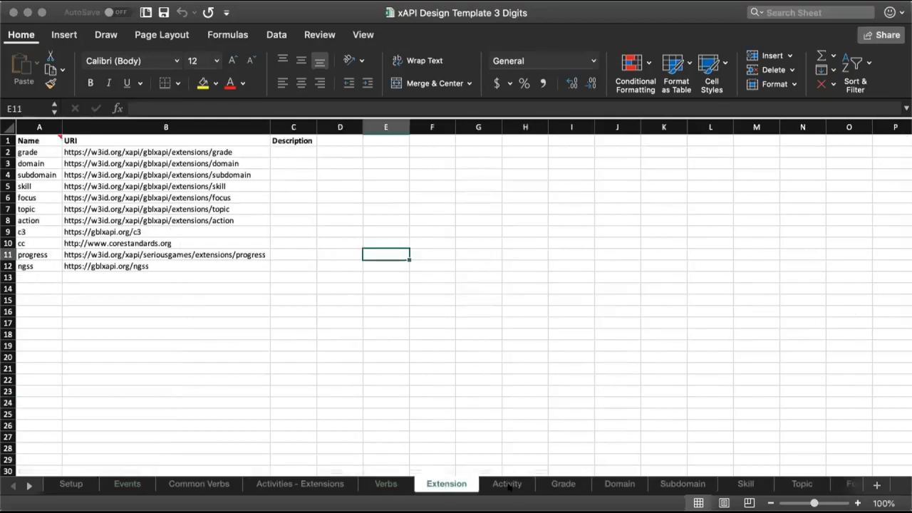
click(507, 485)
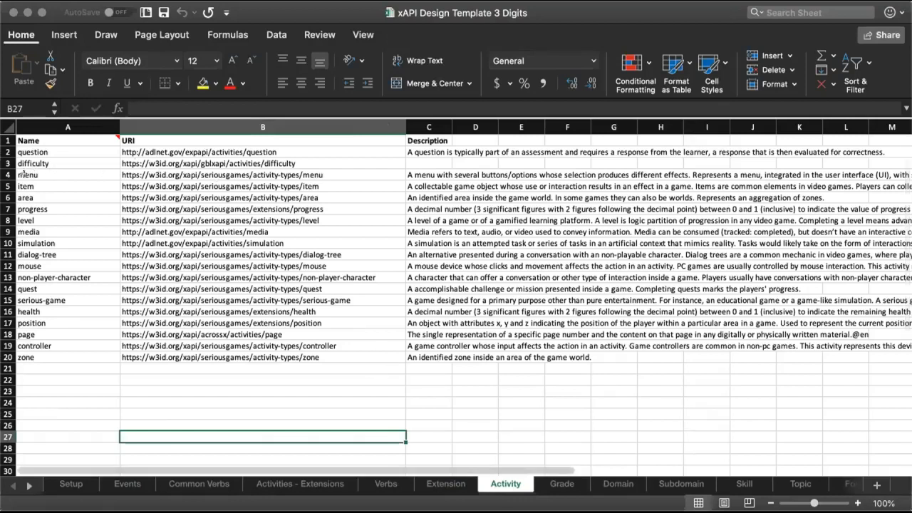
click(68, 174)
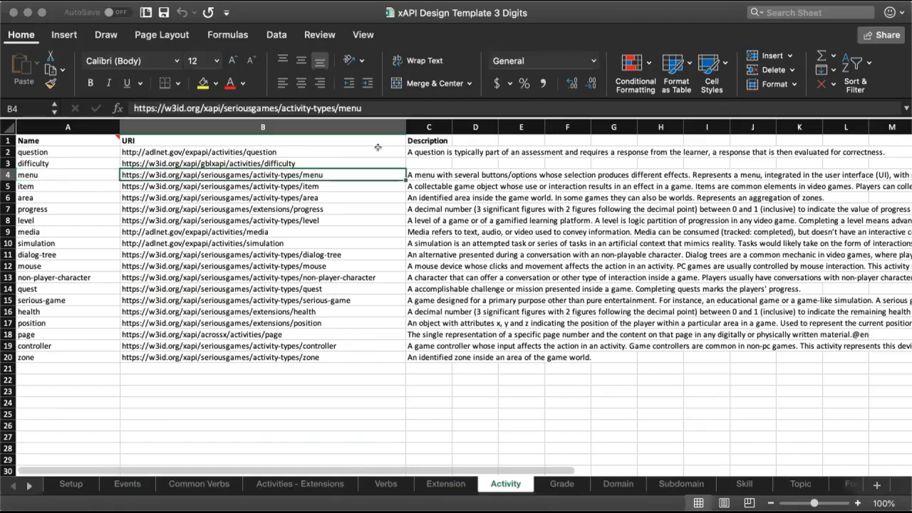
click(428, 174)
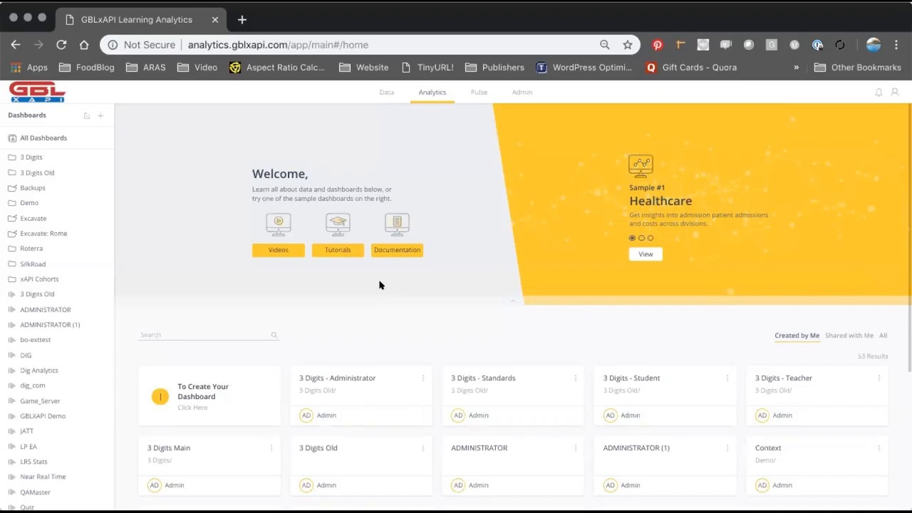
mouse_move(287, 297)
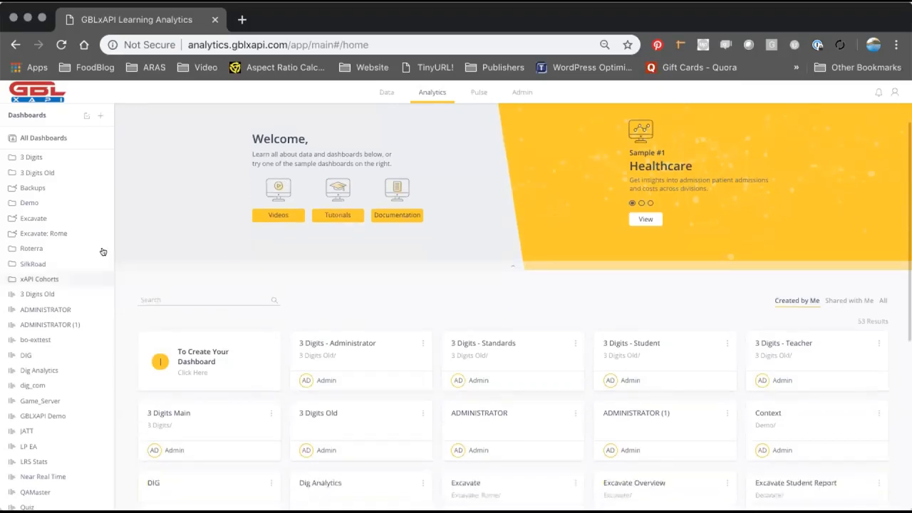
mouse_move(50, 251)
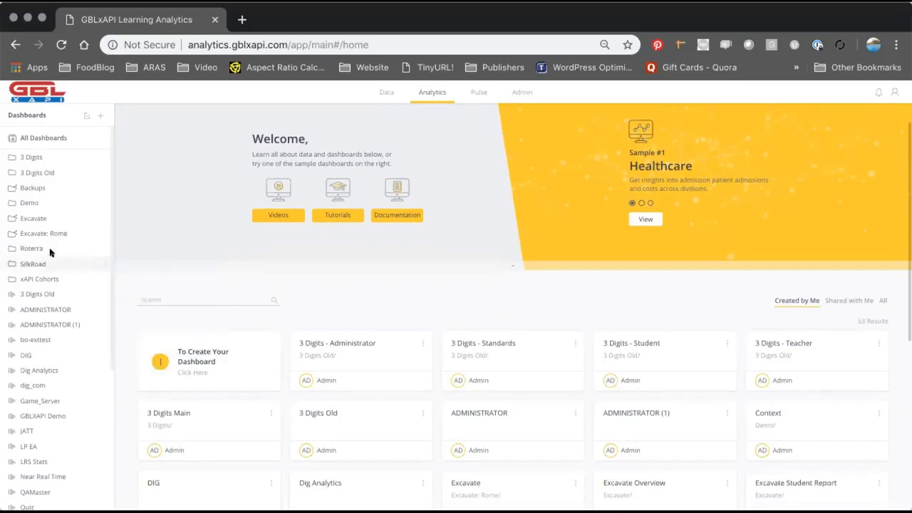
mouse_move(43, 278)
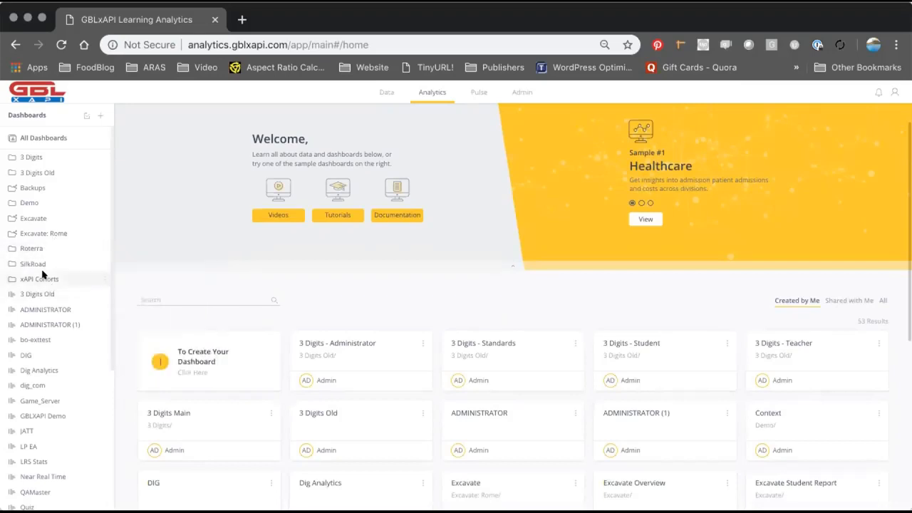
Expand the xAPI Cohorts folder and open the Killawatt dashboard with 1 player and 414 activities
click(40, 278)
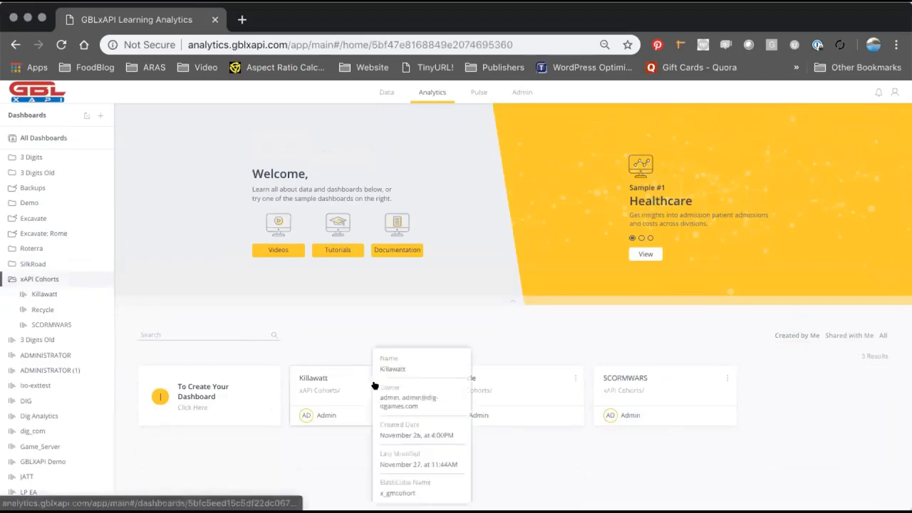
click(314, 378)
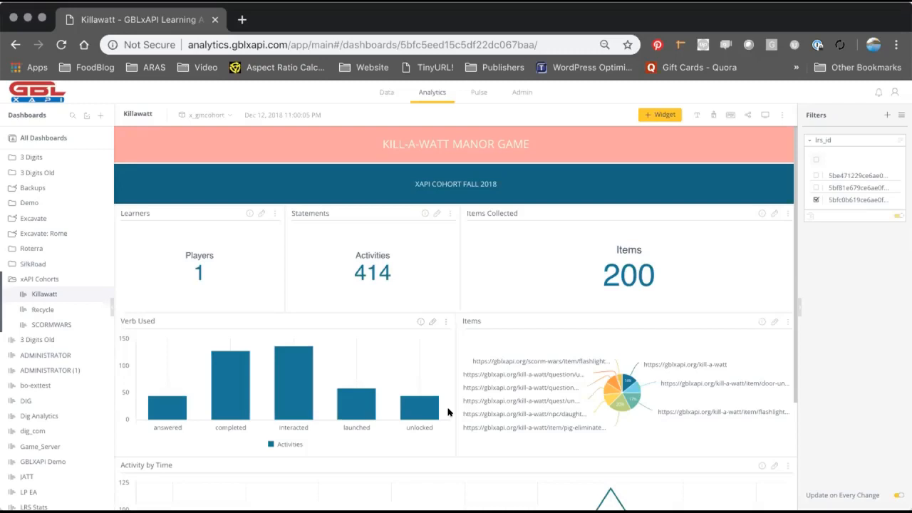
mouse_move(461, 306)
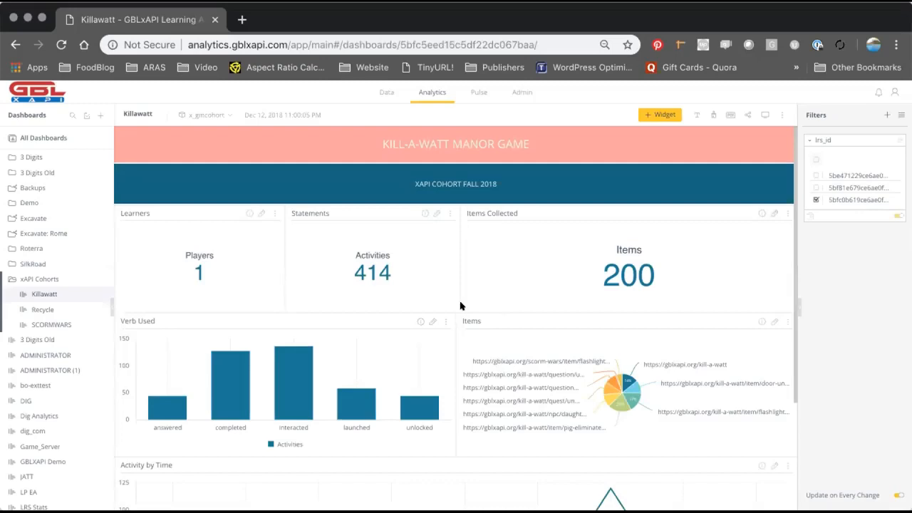
Scroll the Killawatt dashboard down to reveal the Activity by Time chart
scroll(down, 3)
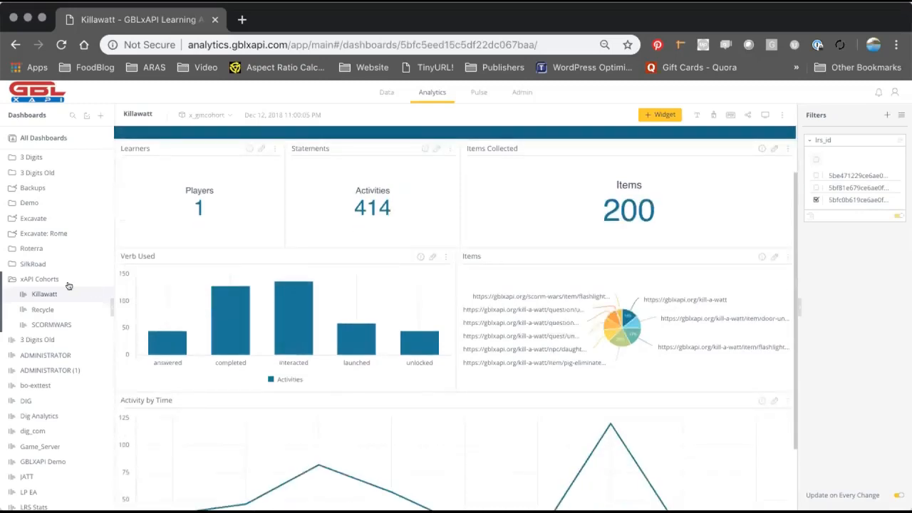
mouse_move(40, 278)
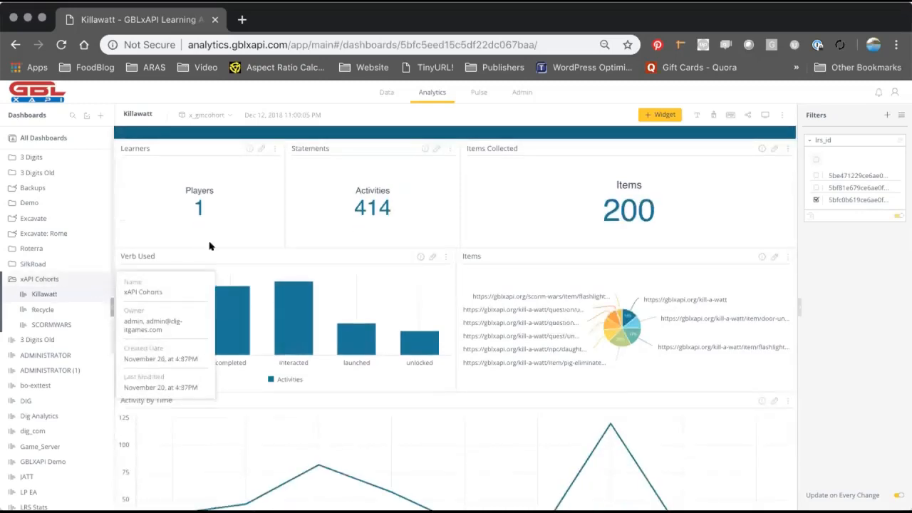
mouse_move(396, 240)
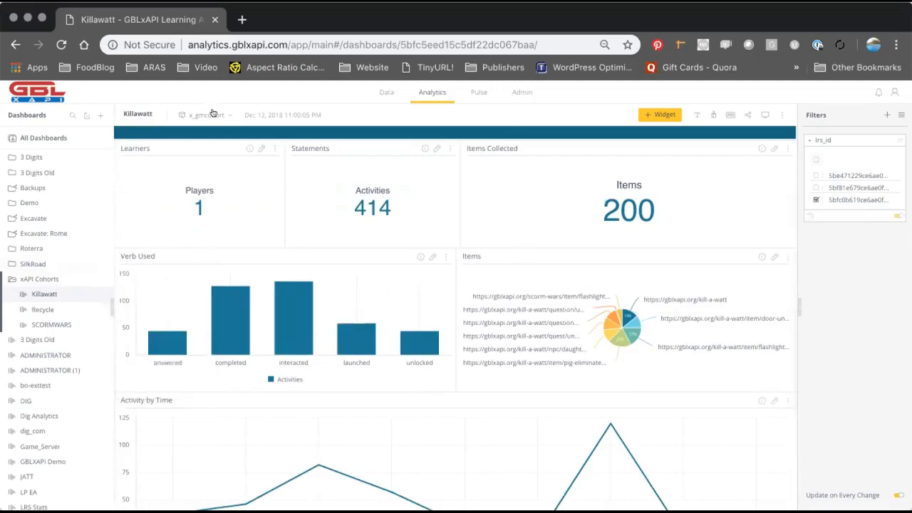
mouse_move(468, 256)
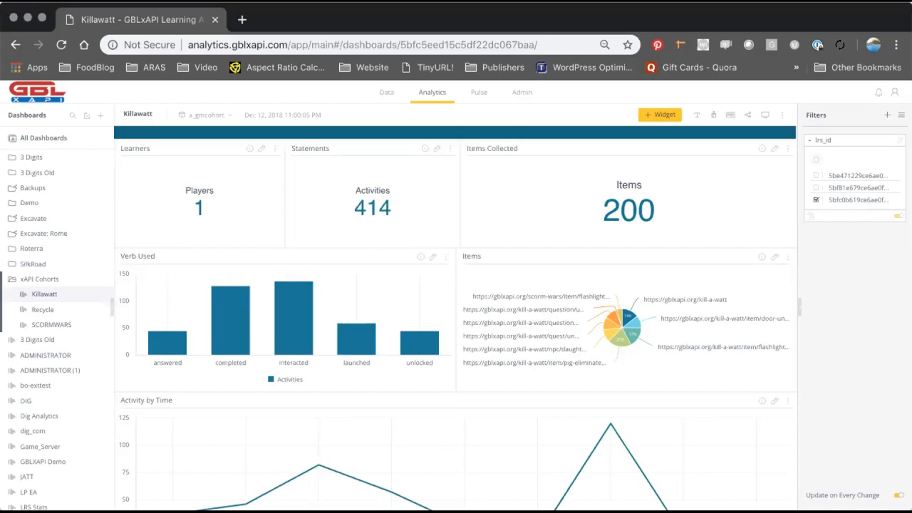
mouse_move(281, 328)
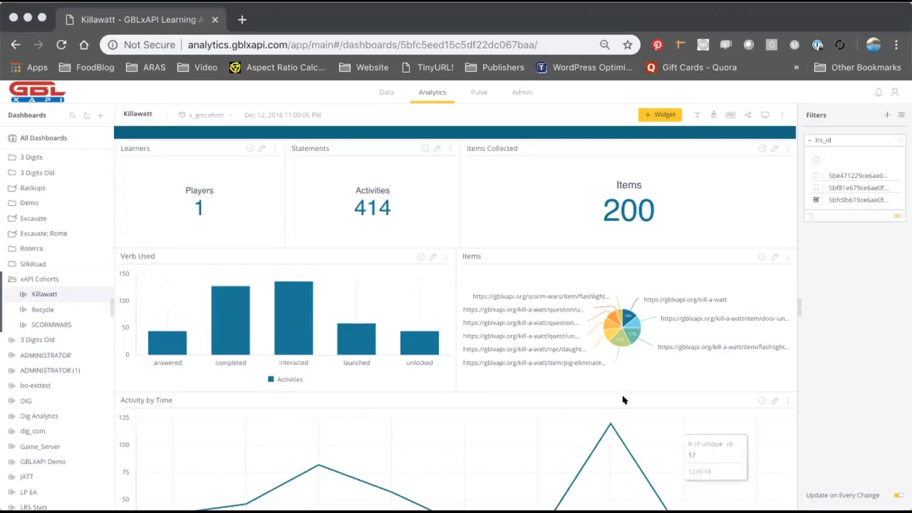
mouse_move(643, 407)
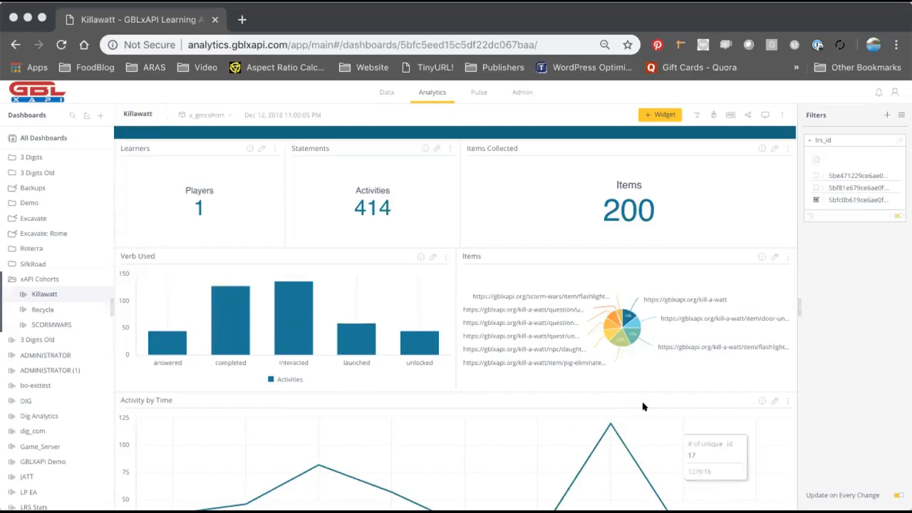
mouse_move(793, 408)
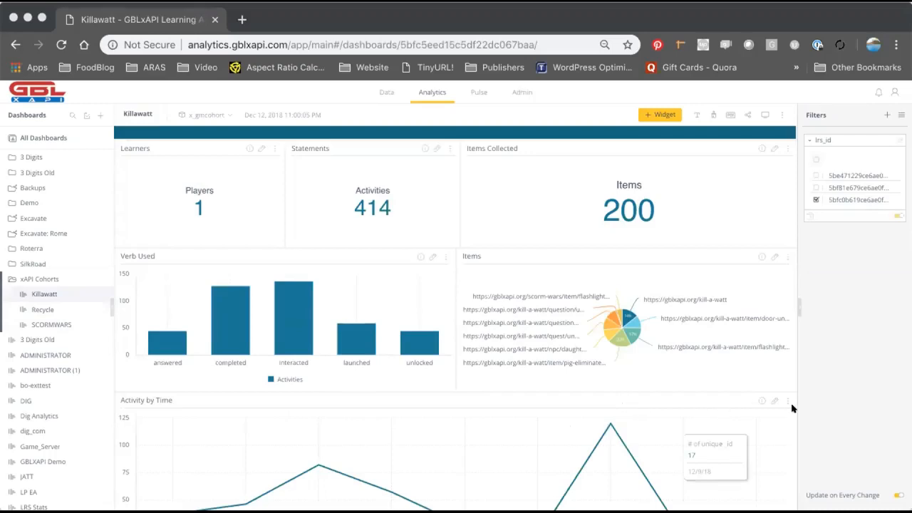
mouse_move(787, 408)
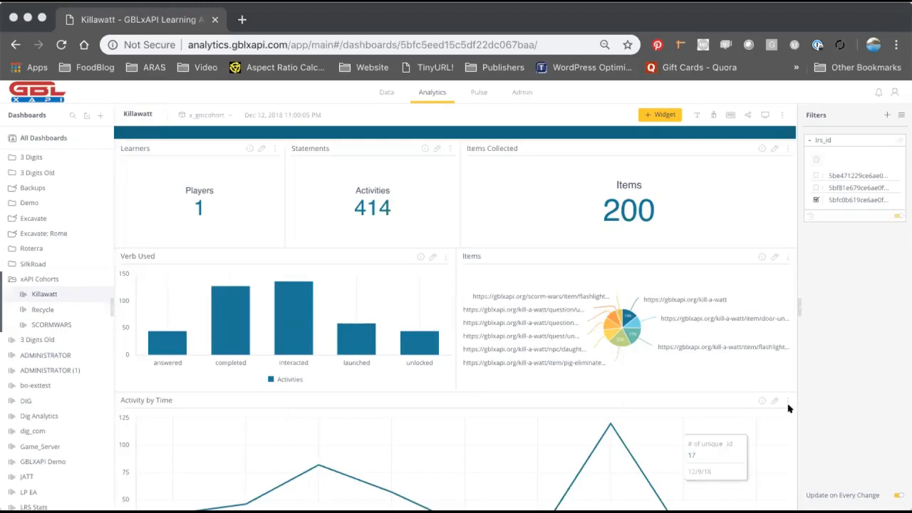
mouse_move(767, 399)
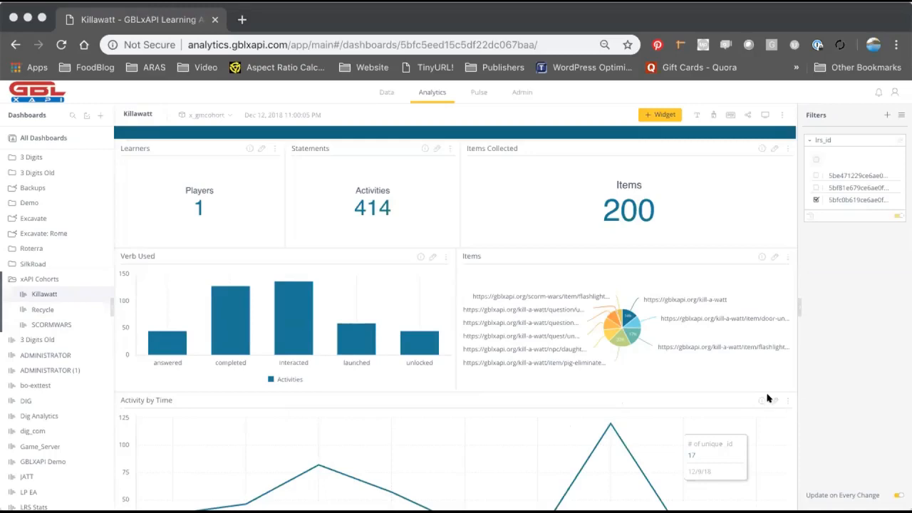
mouse_move(768, 408)
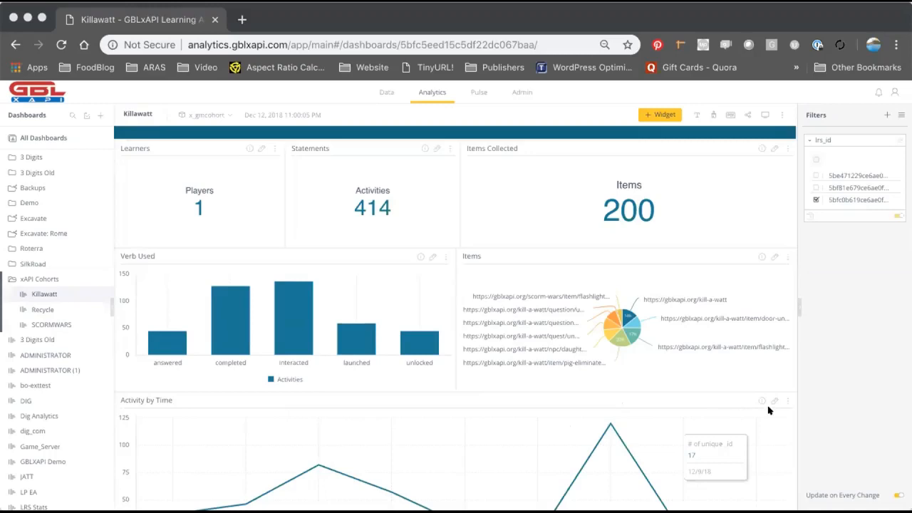
mouse_move(780, 405)
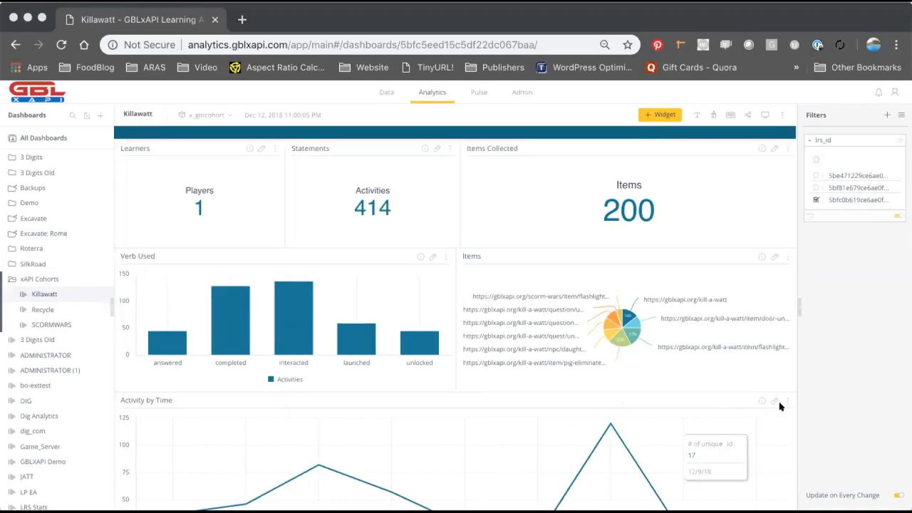
mouse_move(620, 428)
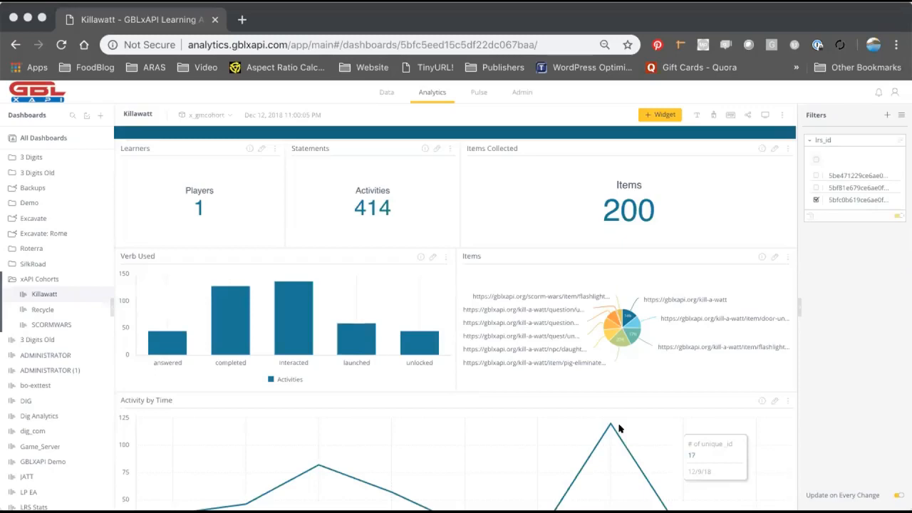
mouse_move(476, 445)
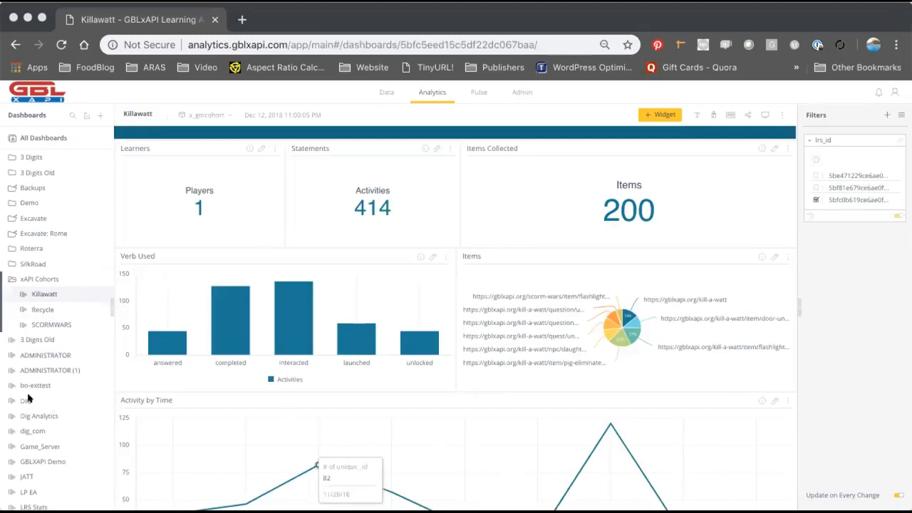
mouse_move(27, 400)
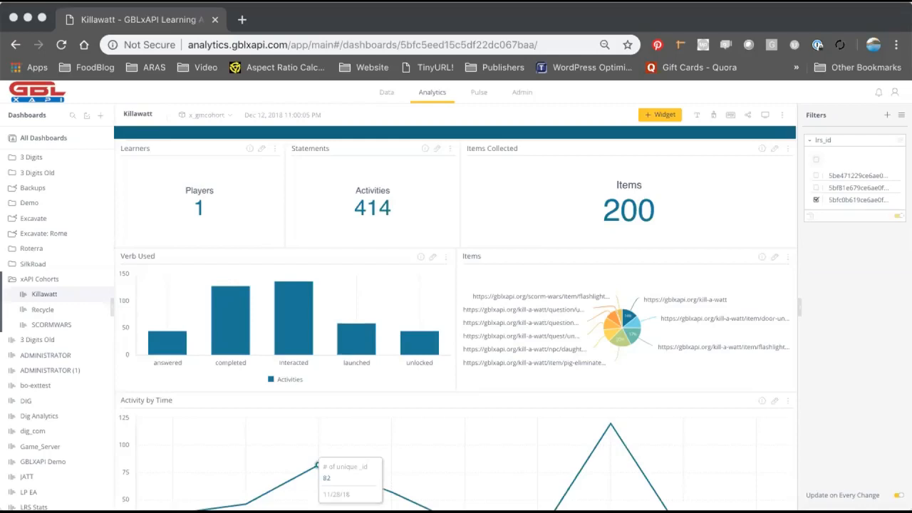
mouse_move(459, 92)
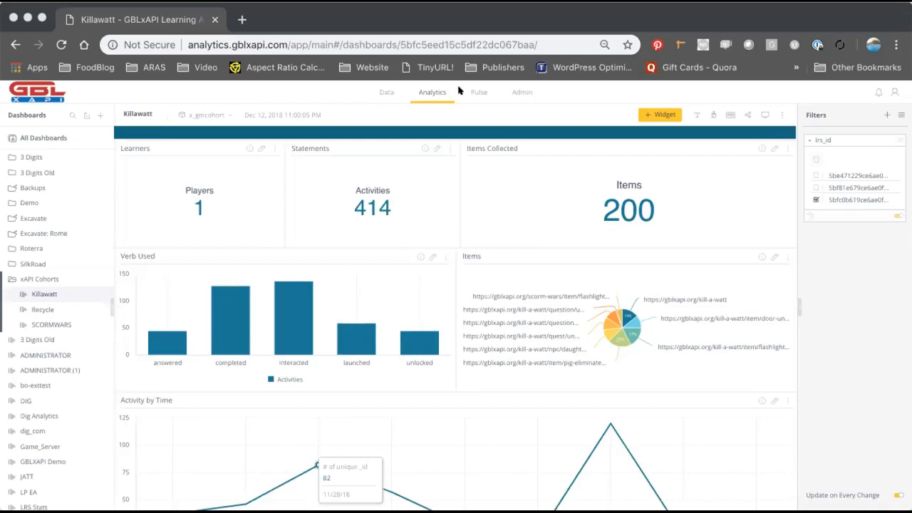
mouse_move(573, 231)
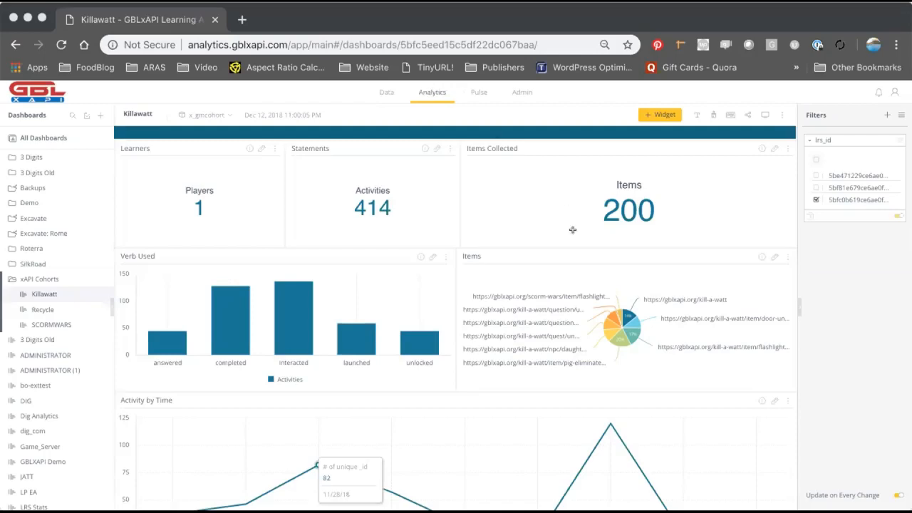
mouse_move(408, 205)
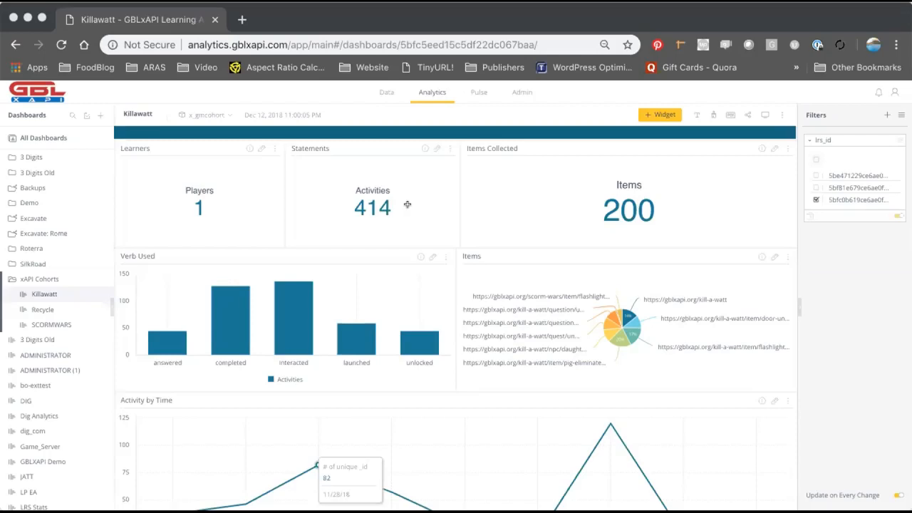
mouse_move(203, 147)
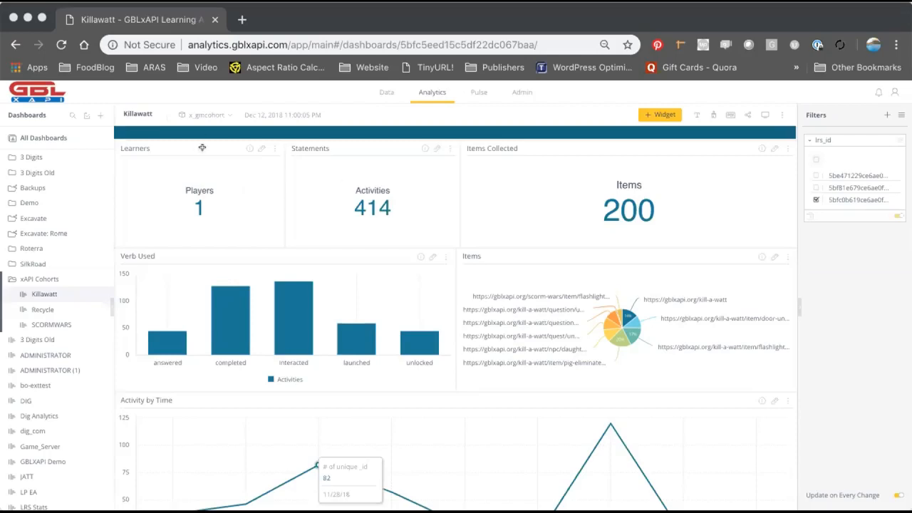
mouse_move(361, 174)
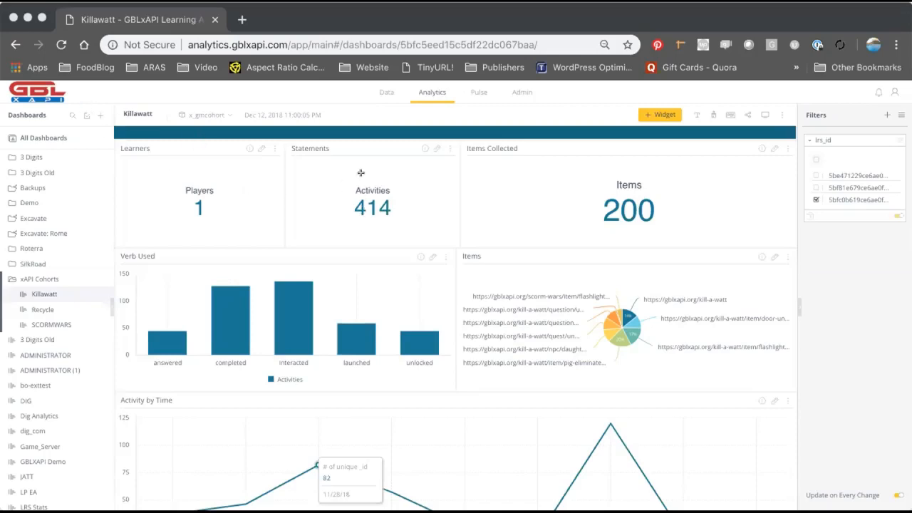
mouse_move(202, 225)
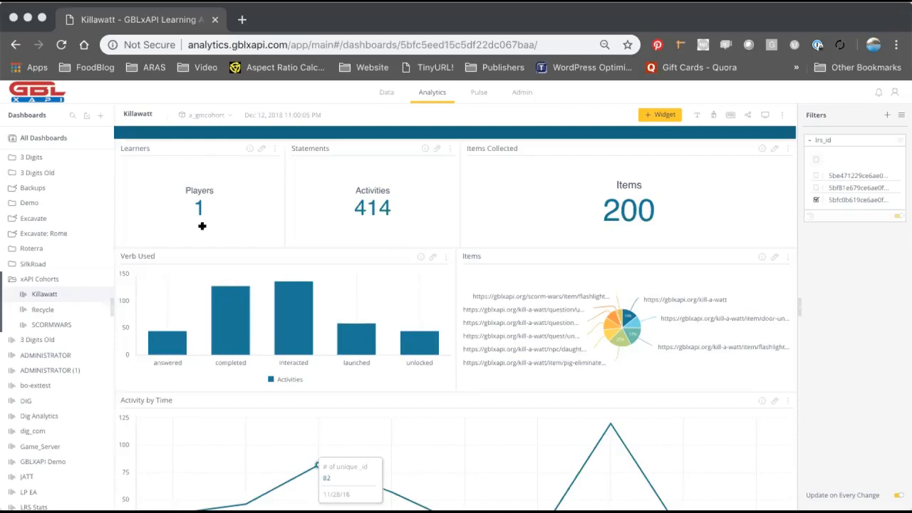
mouse_move(214, 243)
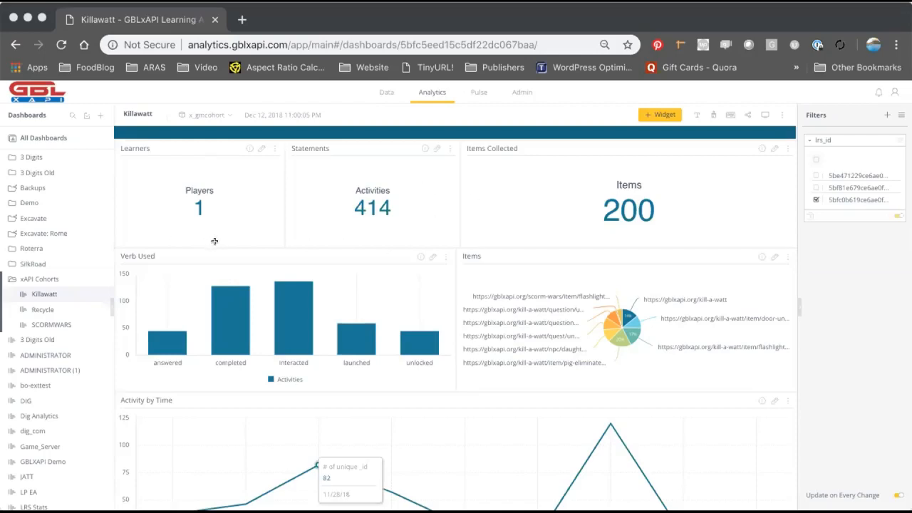
mouse_move(526, 239)
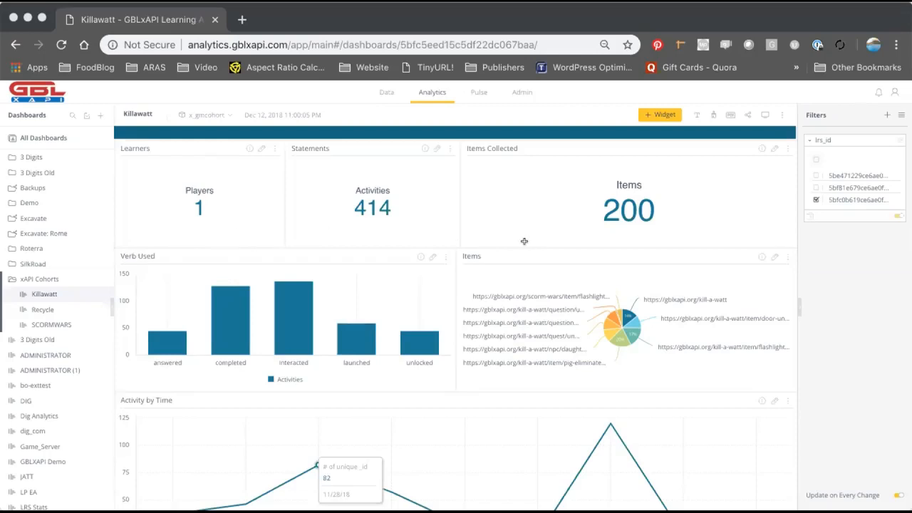
mouse_move(513, 136)
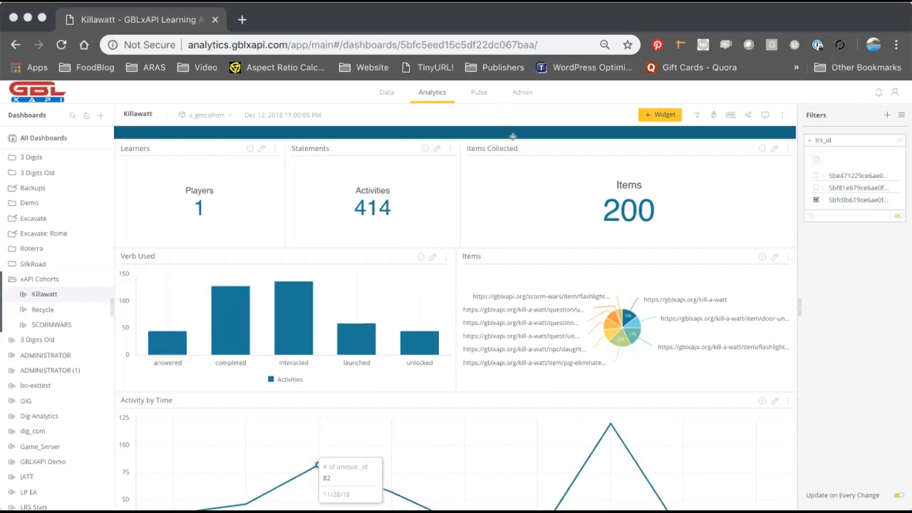
mouse_move(294, 194)
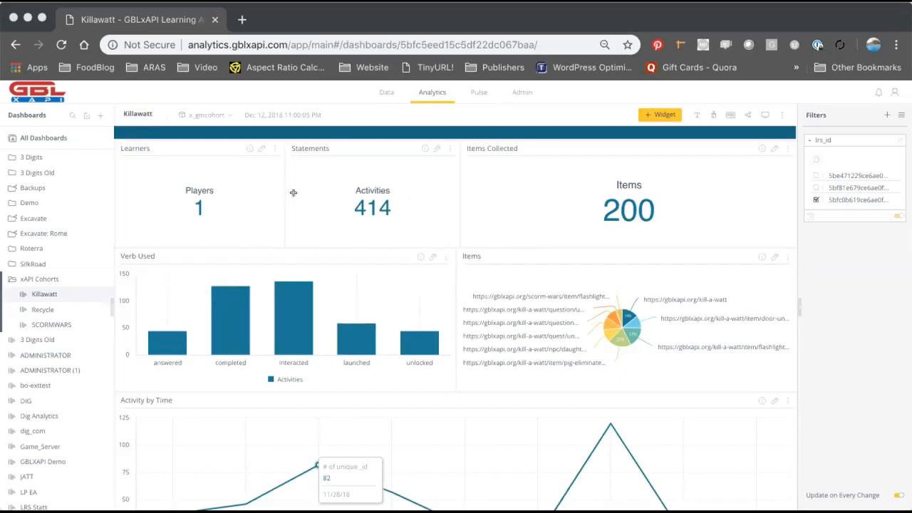
mouse_move(319, 197)
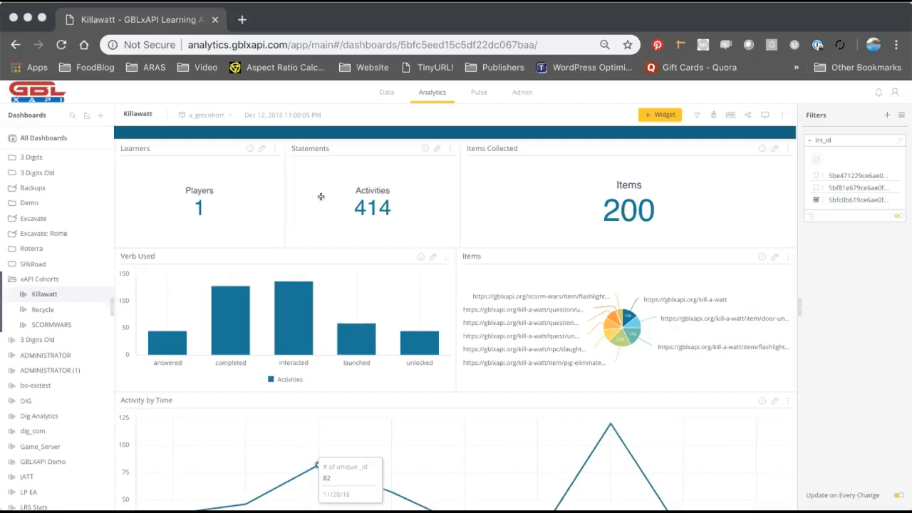
mouse_move(528, 188)
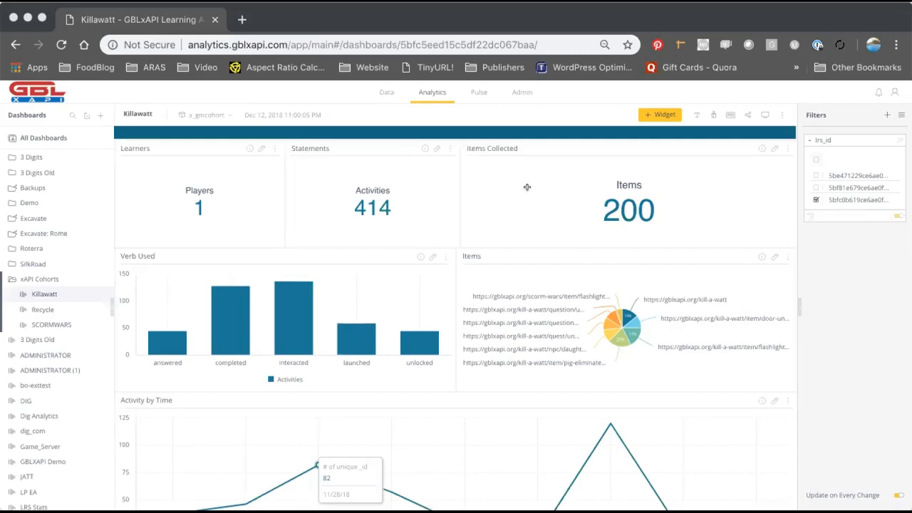
mouse_move(509, 230)
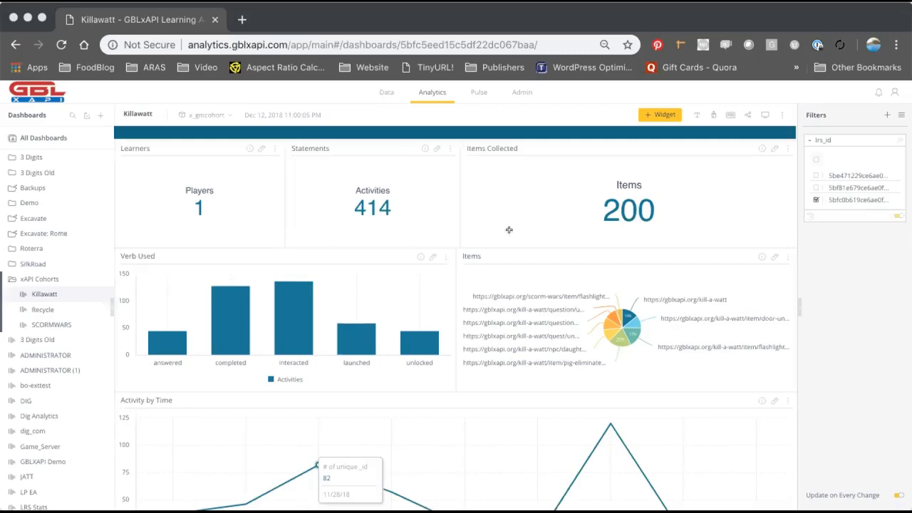
mouse_move(515, 245)
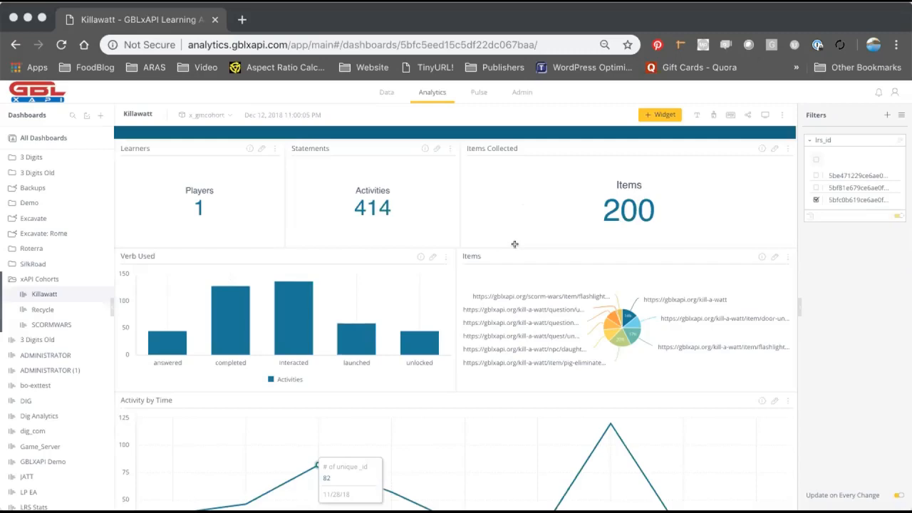
mouse_move(469, 222)
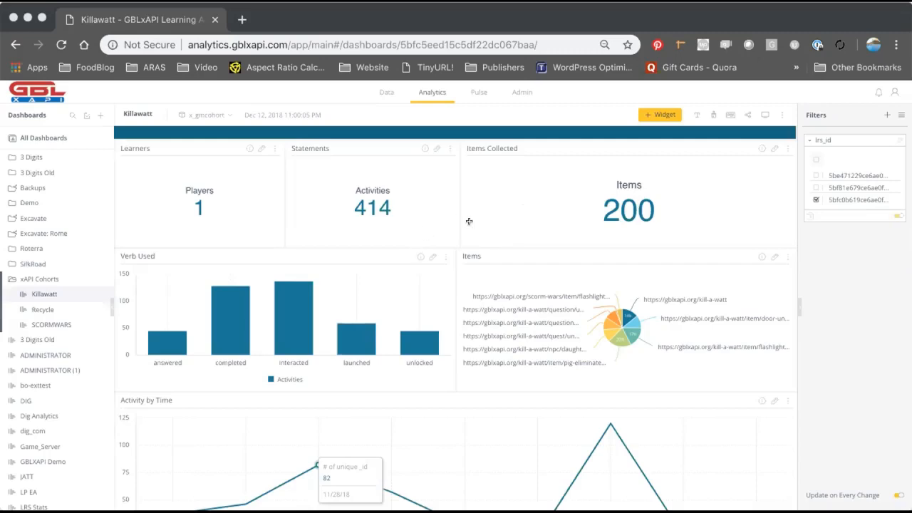
mouse_move(400, 206)
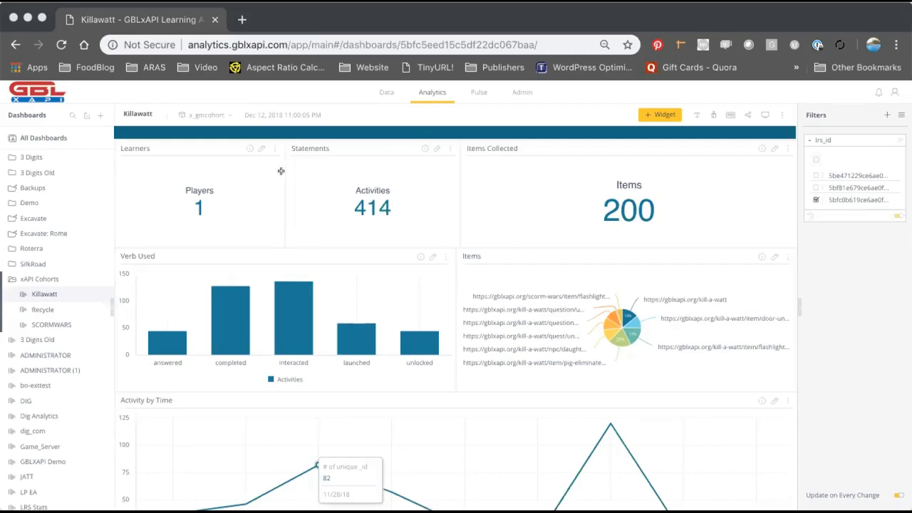
mouse_move(321, 208)
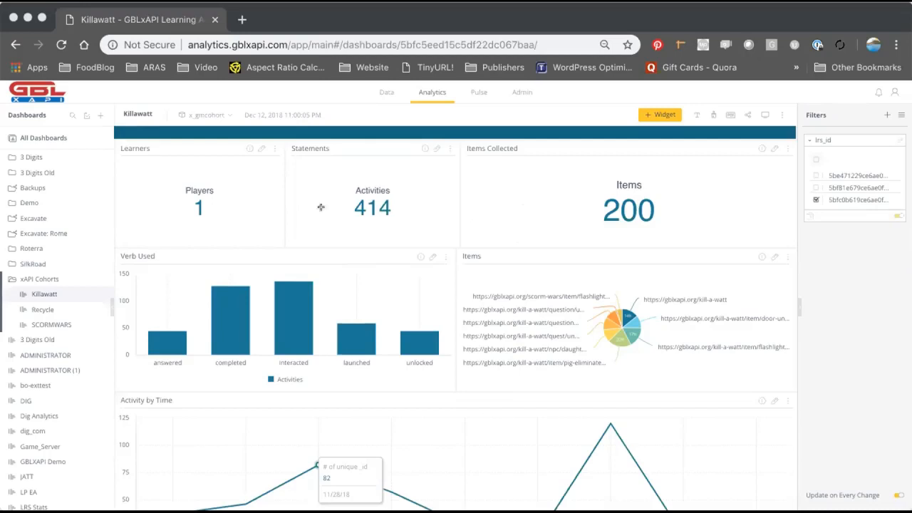
mouse_move(297, 127)
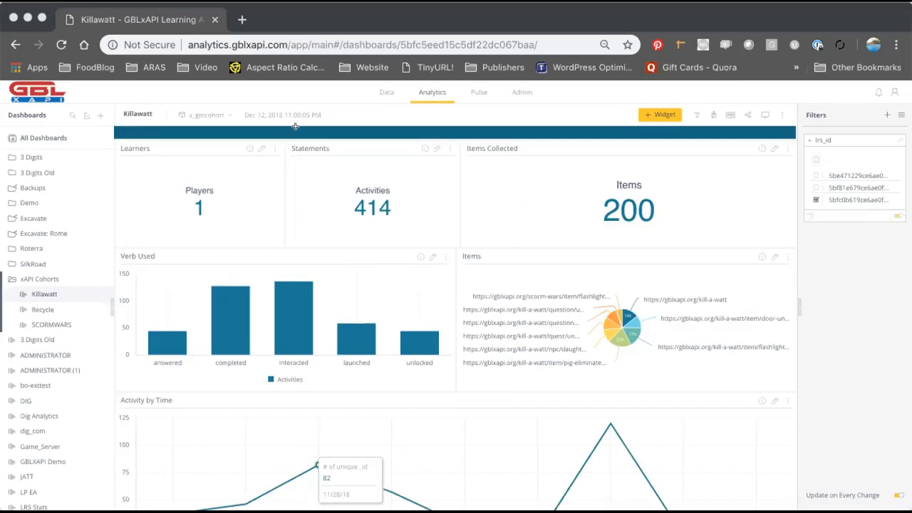
mouse_move(330, 227)
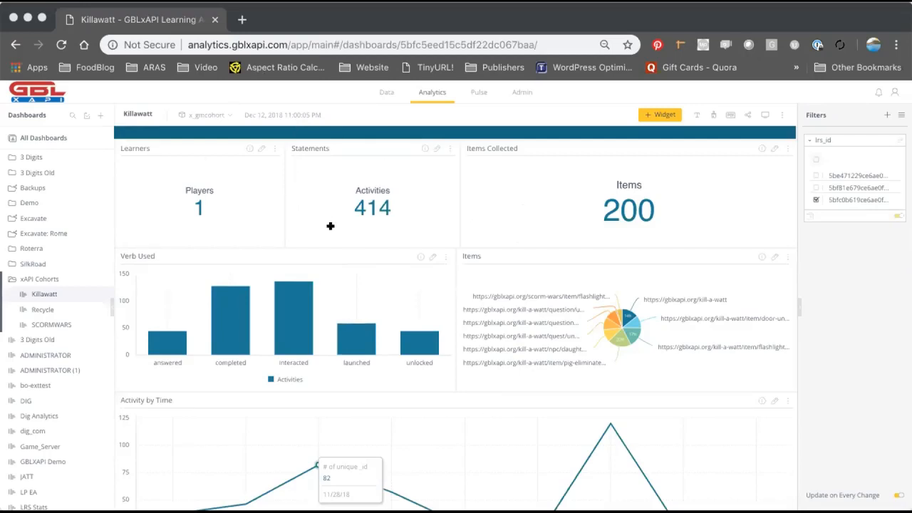
mouse_move(145, 221)
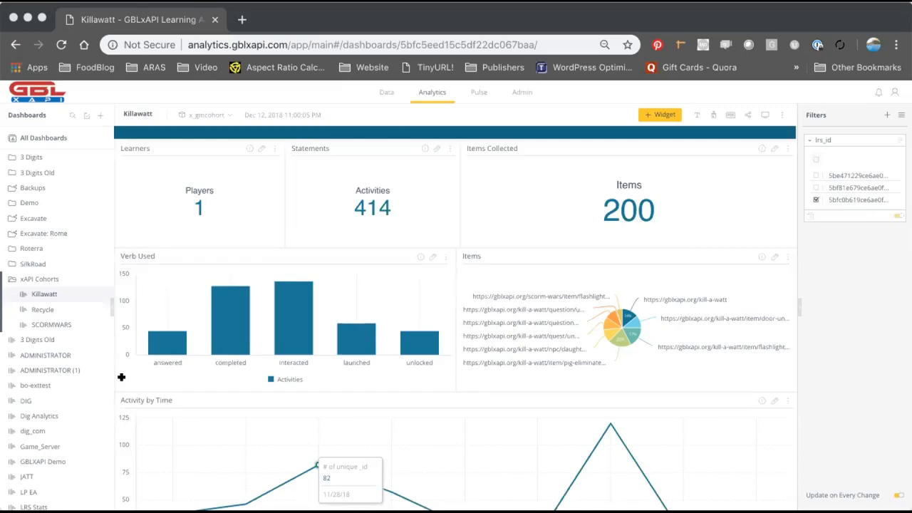
mouse_move(334, 297)
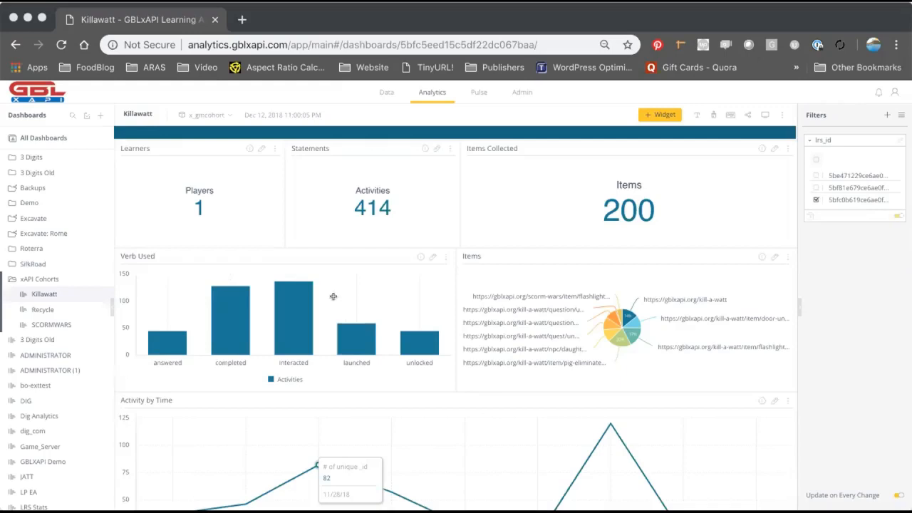
mouse_move(409, 220)
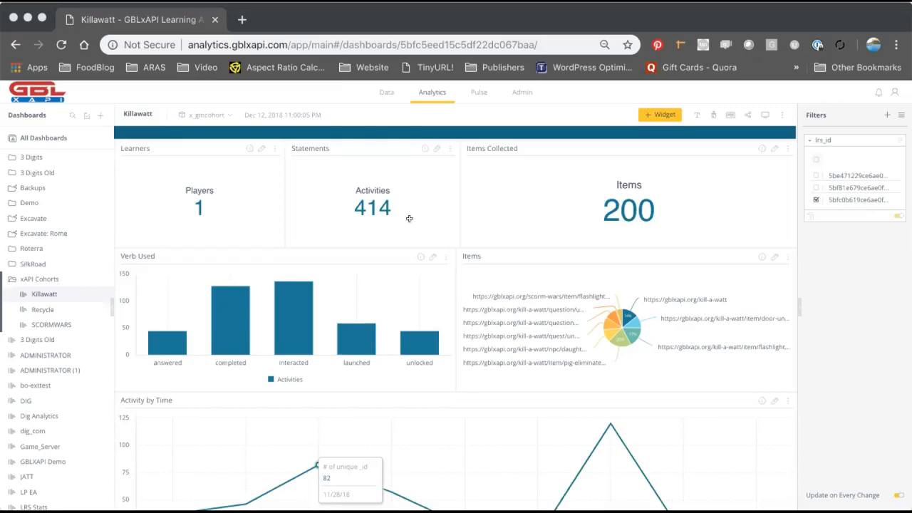
mouse_move(431, 406)
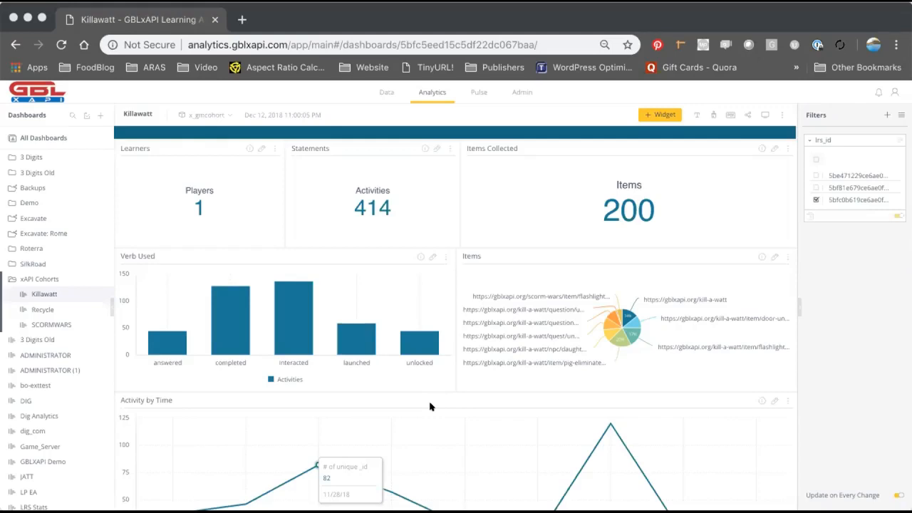
mouse_move(628, 277)
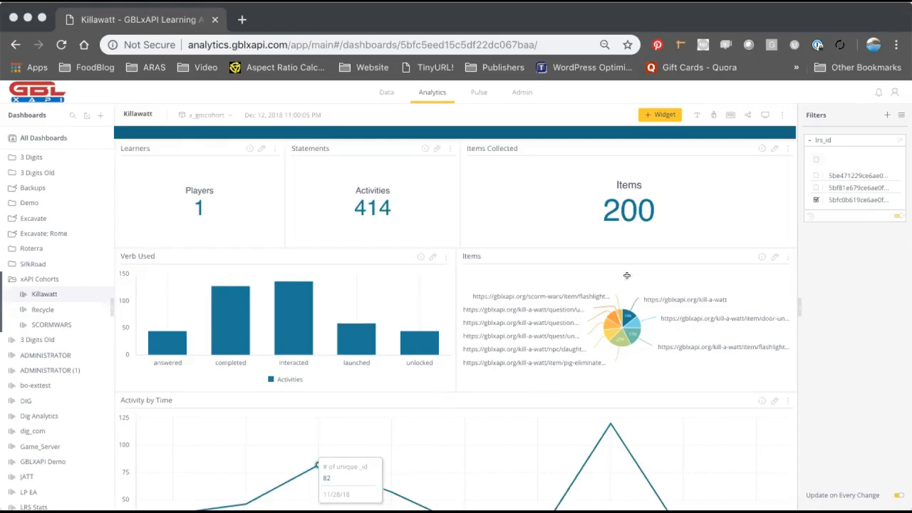
mouse_move(762, 149)
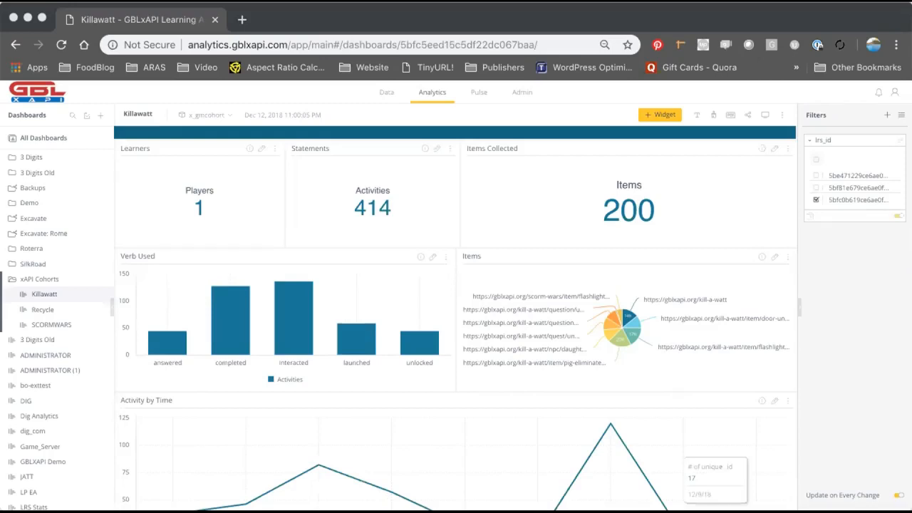
mouse_move(506, 365)
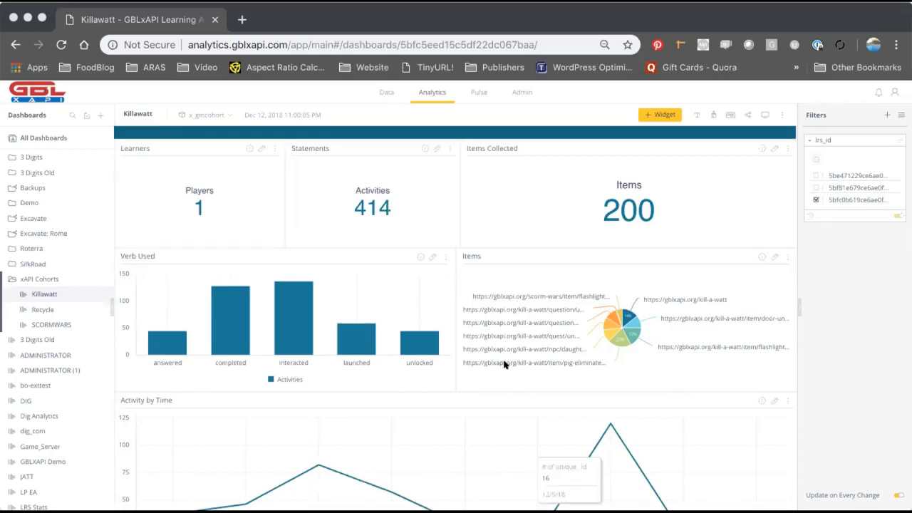
mouse_move(653, 499)
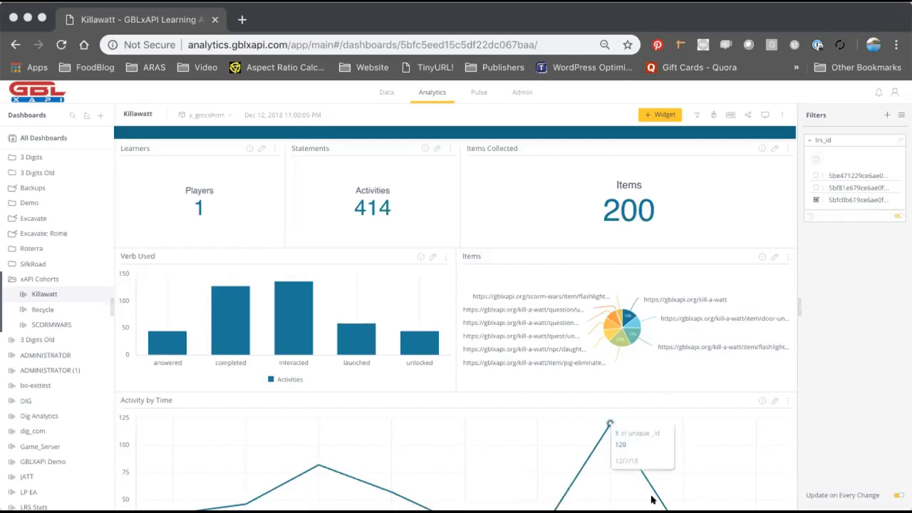
mouse_move(528, 274)
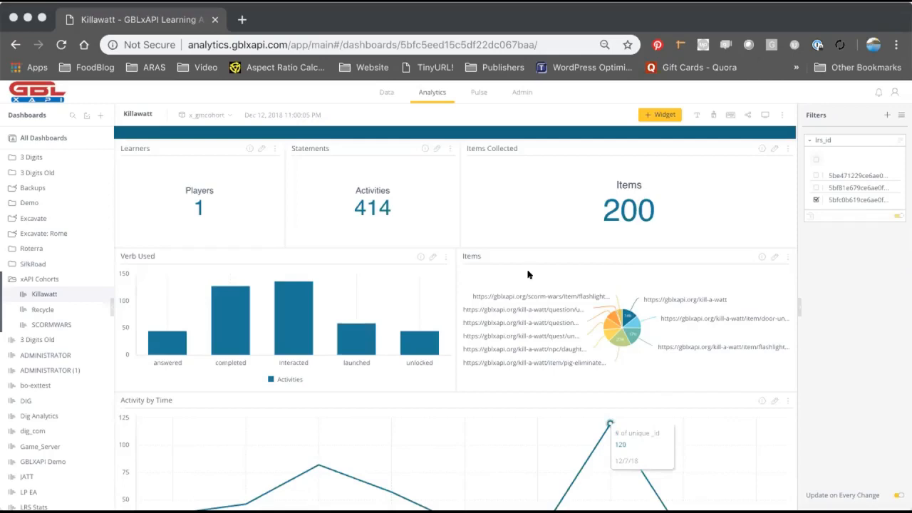
mouse_move(439, 225)
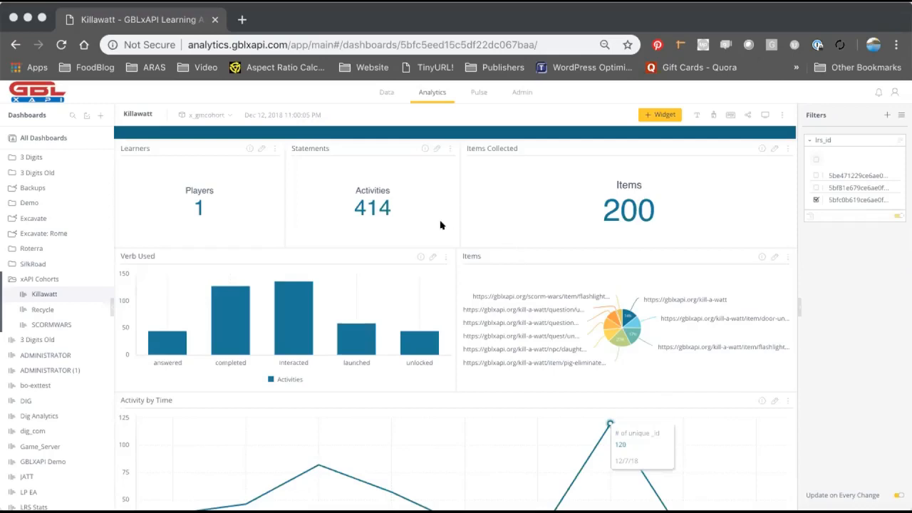
mouse_move(408, 215)
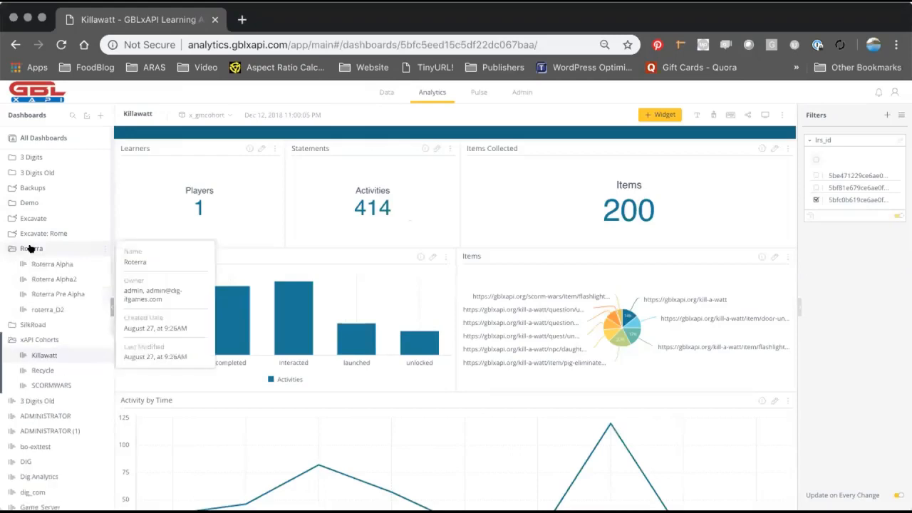
mouse_move(54, 278)
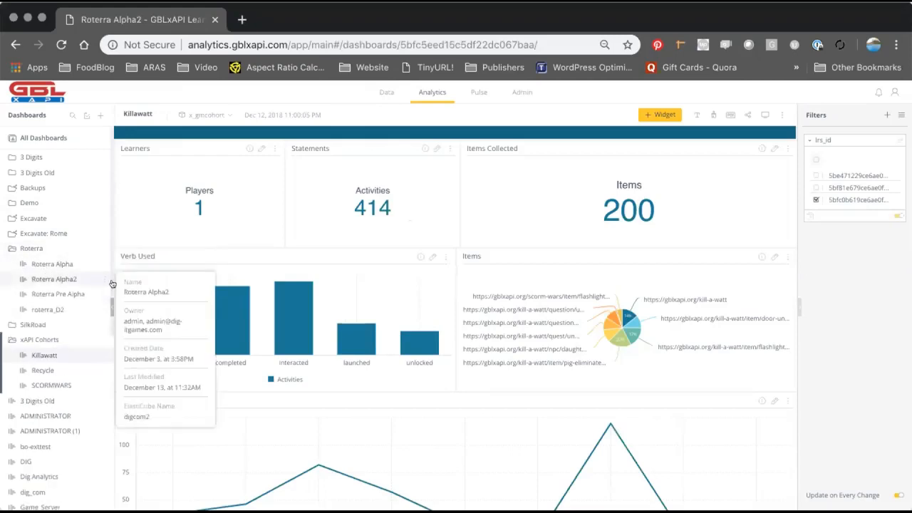
Select Roterra Alpha2 in the Dashboards list to show the Roterra Alpha Testing dashboard
click(54, 278)
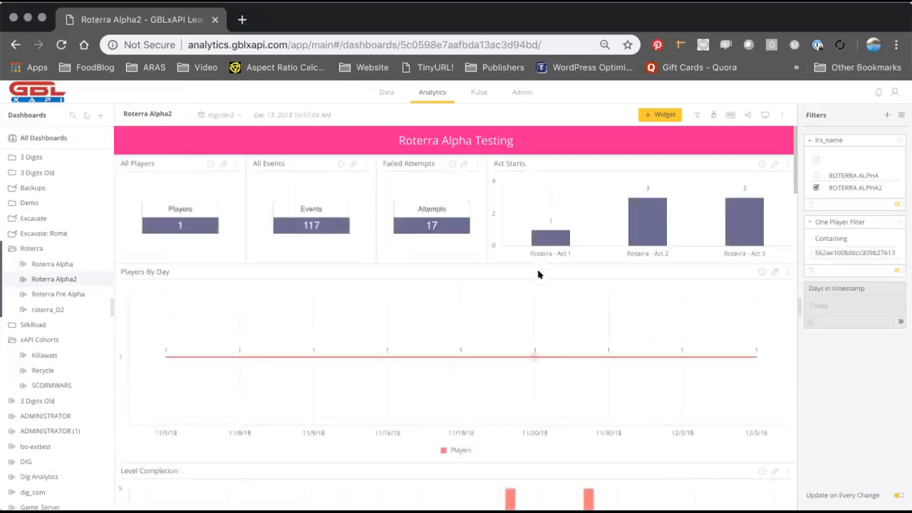
Scroll down past Level Completion, Time By Completed and Tester OS to the Tester Devices tables
scroll(down, 3)
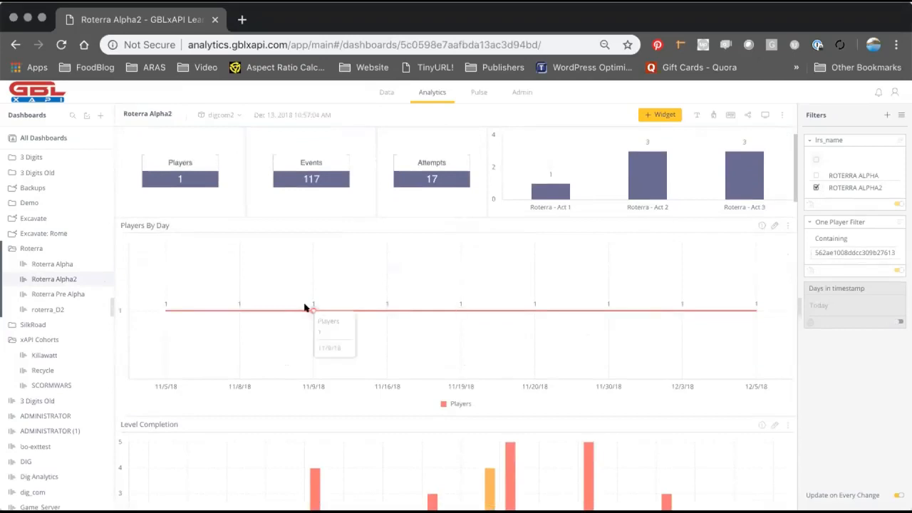
mouse_move(875, 257)
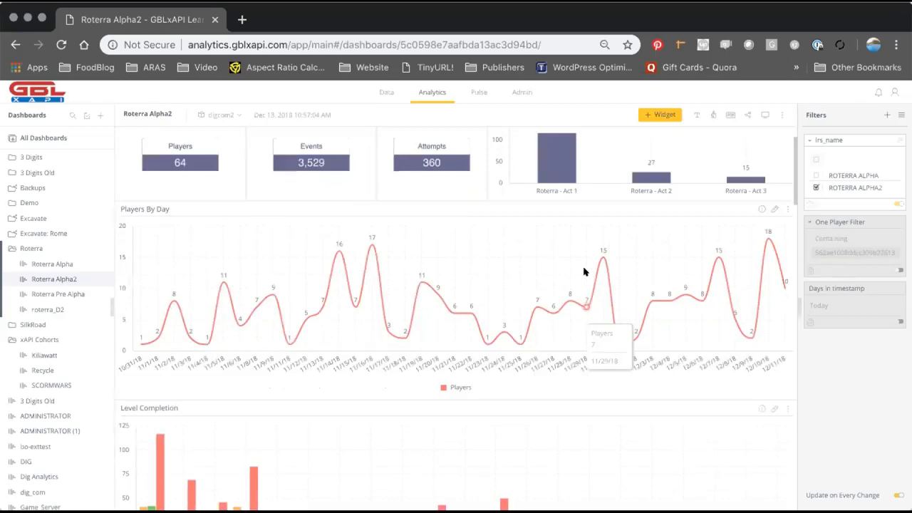
mouse_move(533, 260)
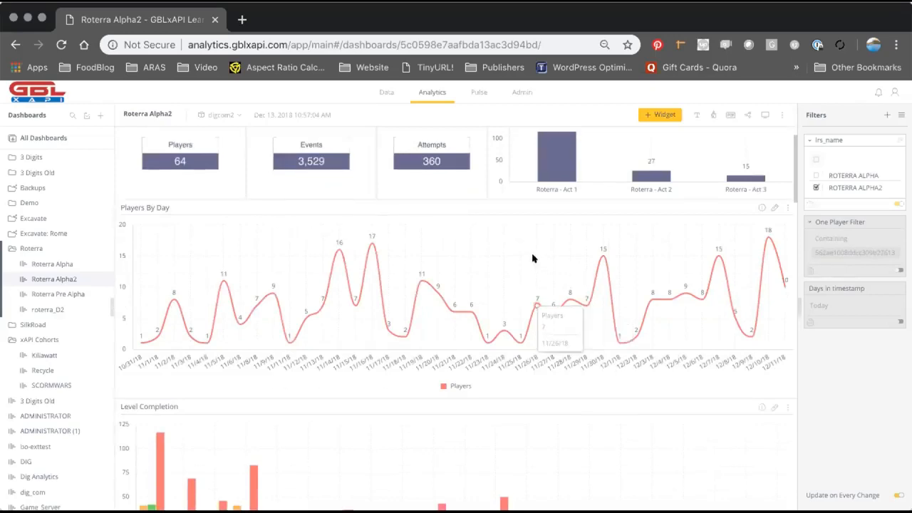
scroll(down, 3)
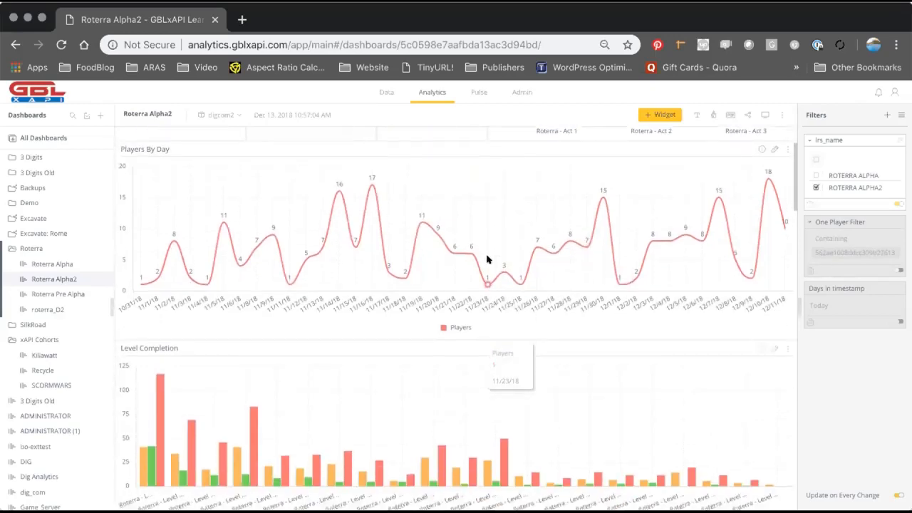
scroll(down, 3)
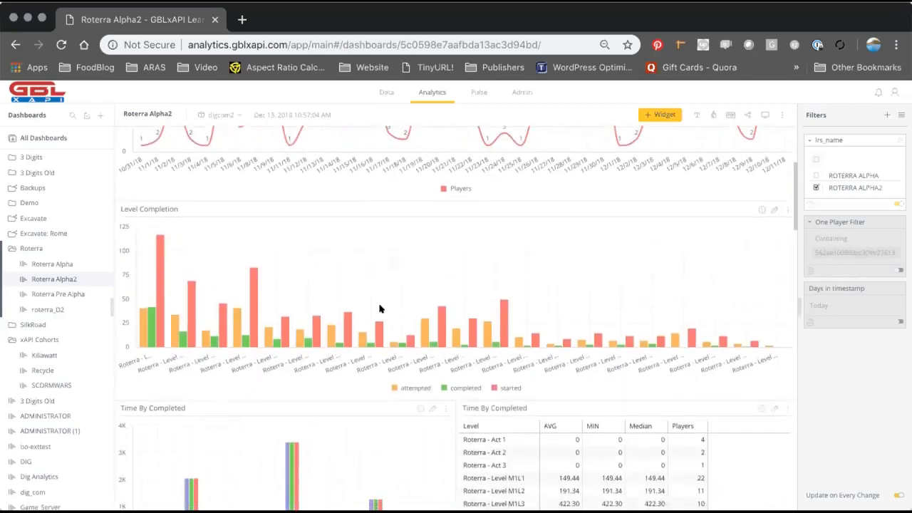
mouse_move(585, 199)
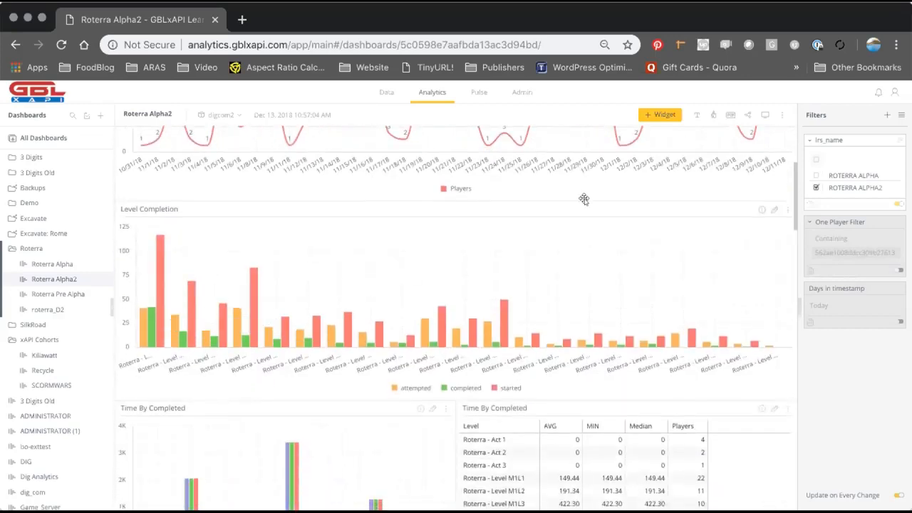
scroll(down, 3)
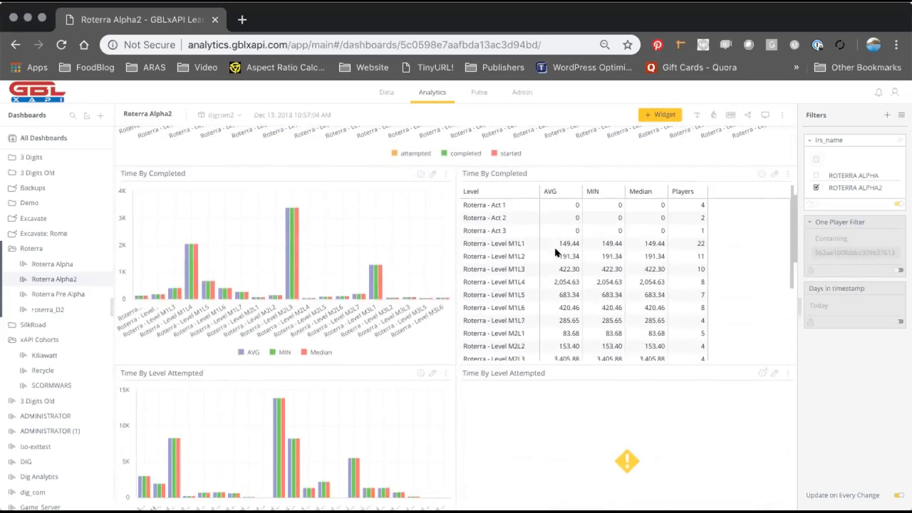
scroll(down, 3)
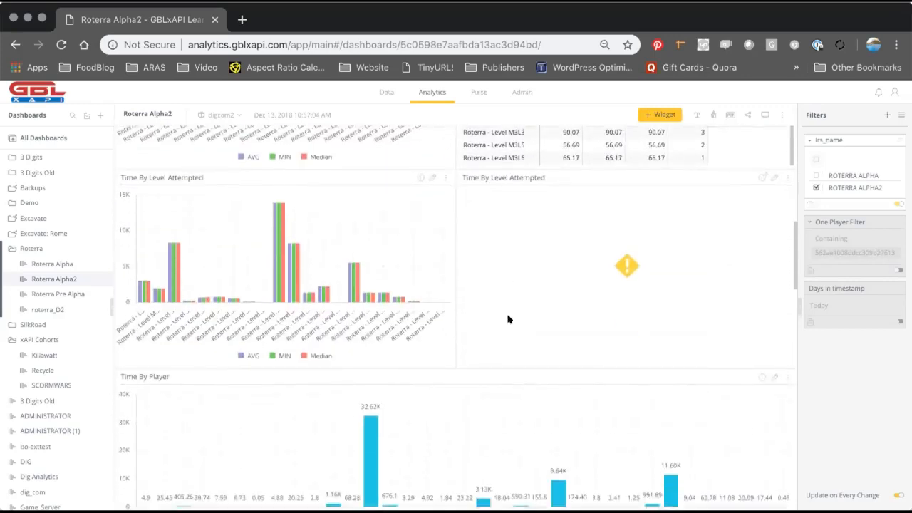
scroll(down, 3)
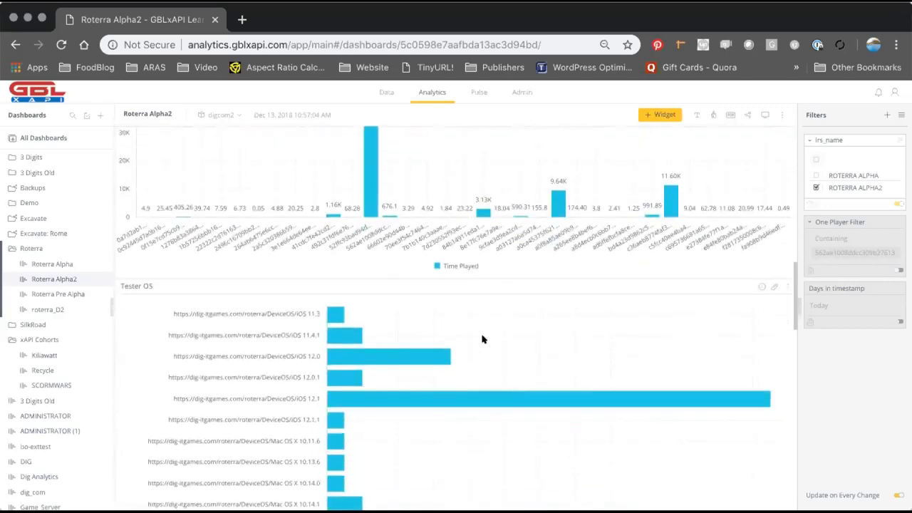
scroll(down, 3)
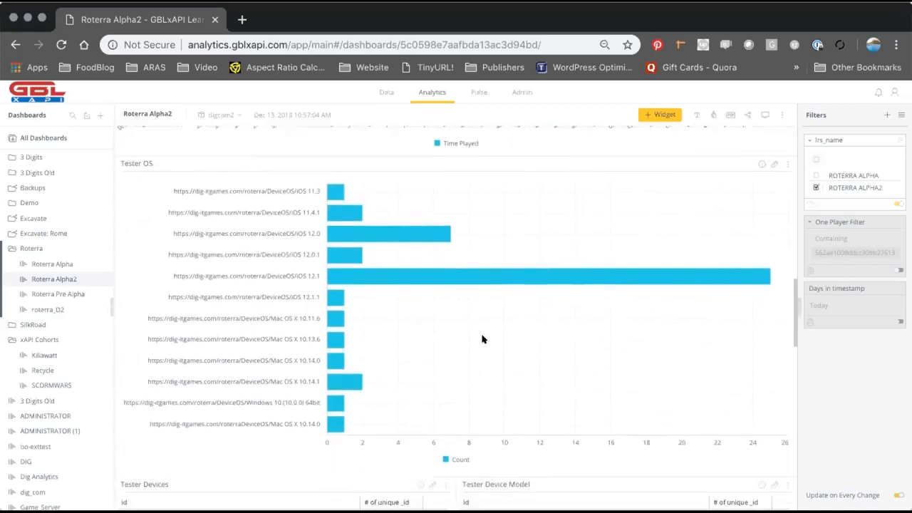
scroll(down, 3)
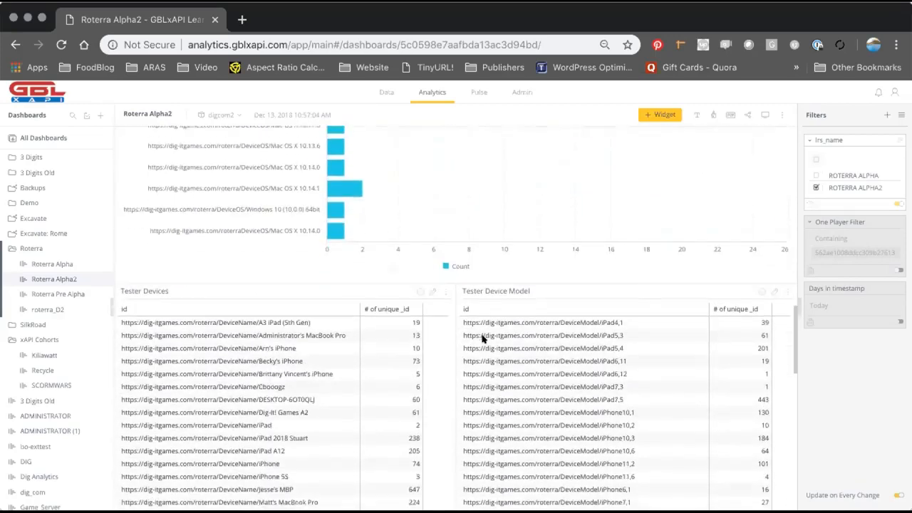
scroll(down, 3)
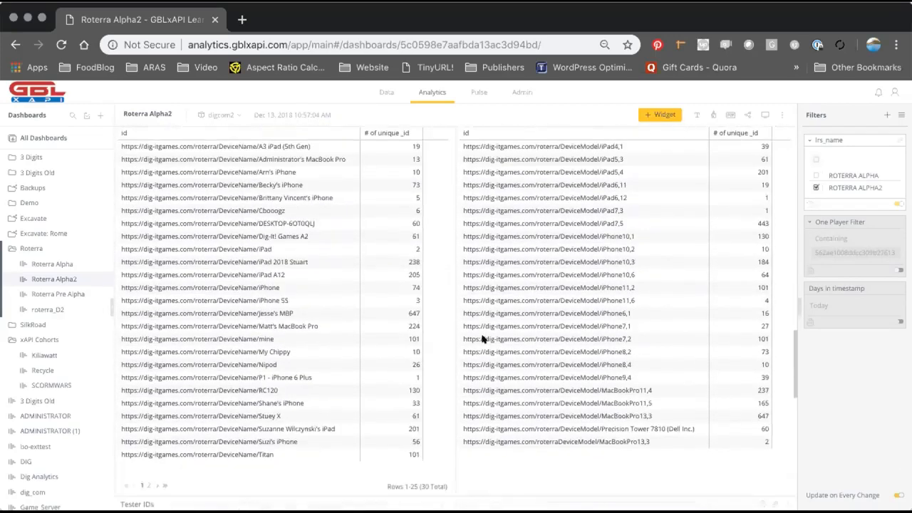
Scroll through the Tester IDs and Min Duration tables, then back up to the Roterra Alpha Testing header
scroll(down, 3)
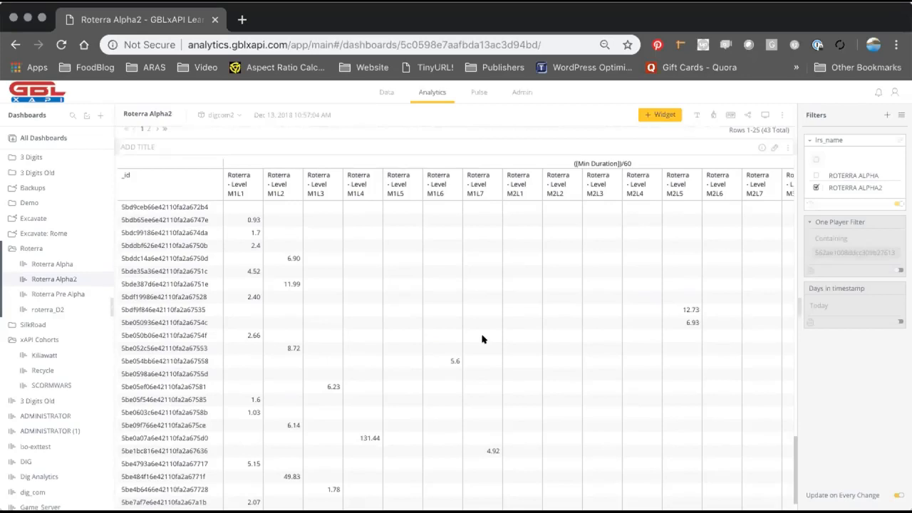
scroll(up, 3)
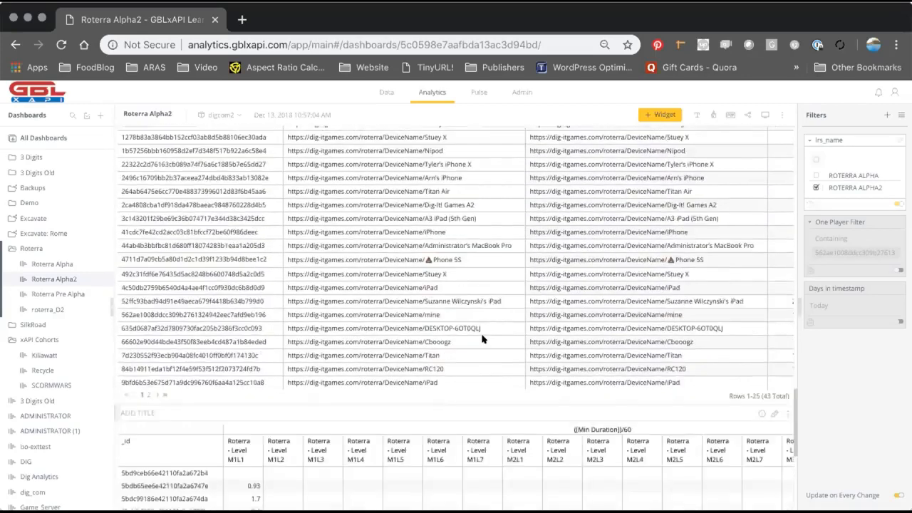
scroll(down, 3)
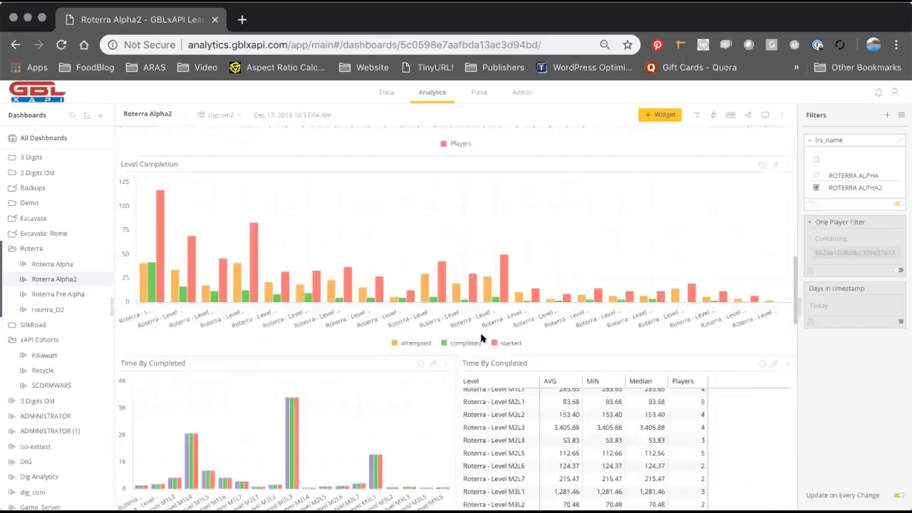
scroll(up, 3)
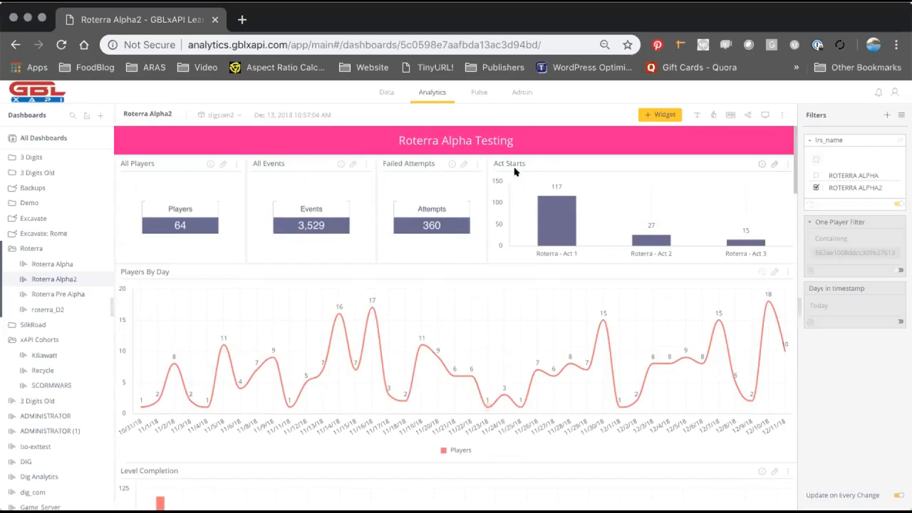
mouse_move(487, 317)
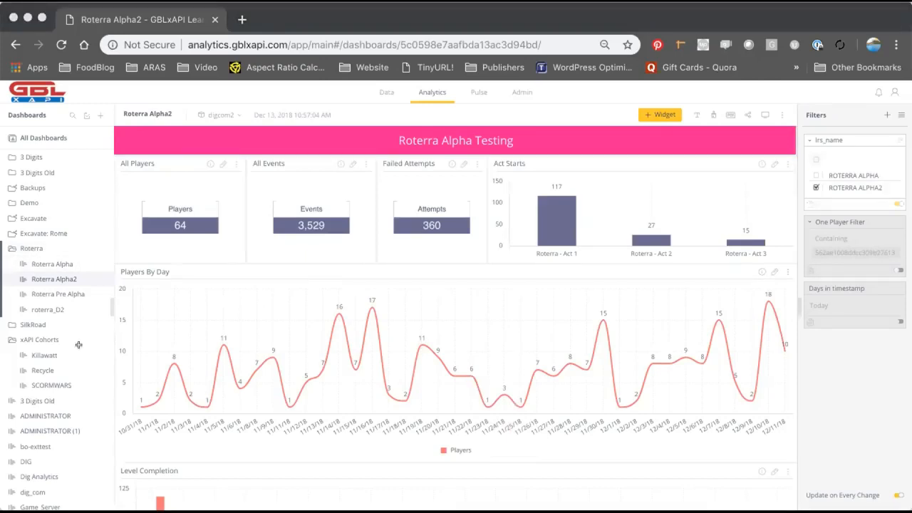
mouse_move(156, 290)
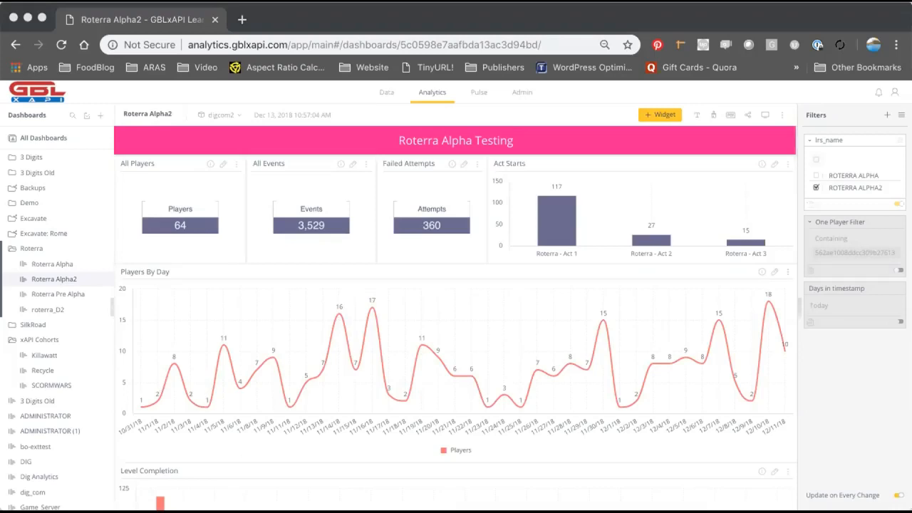
mouse_move(830, 434)
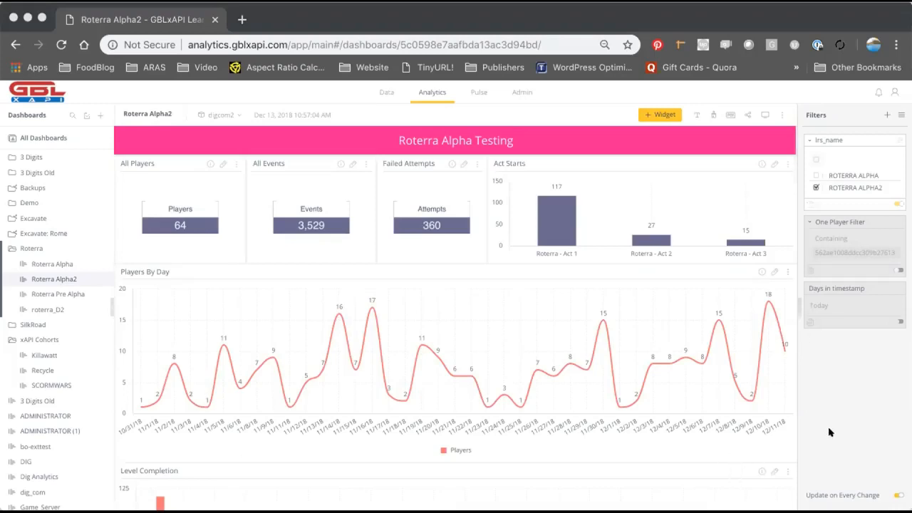